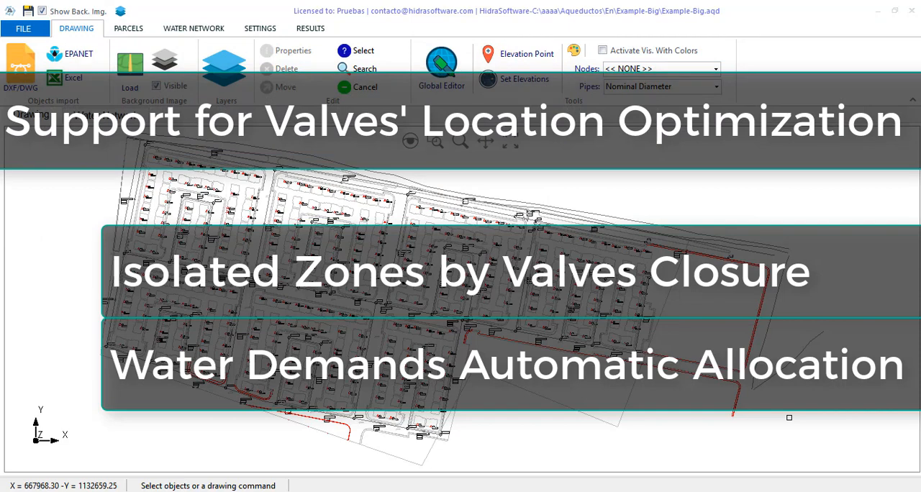
{"action": "mouse_move", "coordinate": [818, 411]}
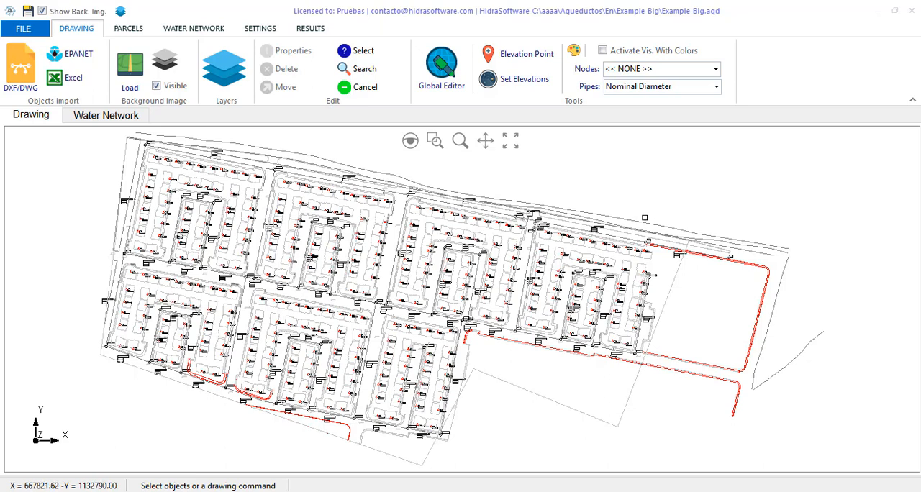
{"action": "mouse_move", "coordinate": [629, 218]}
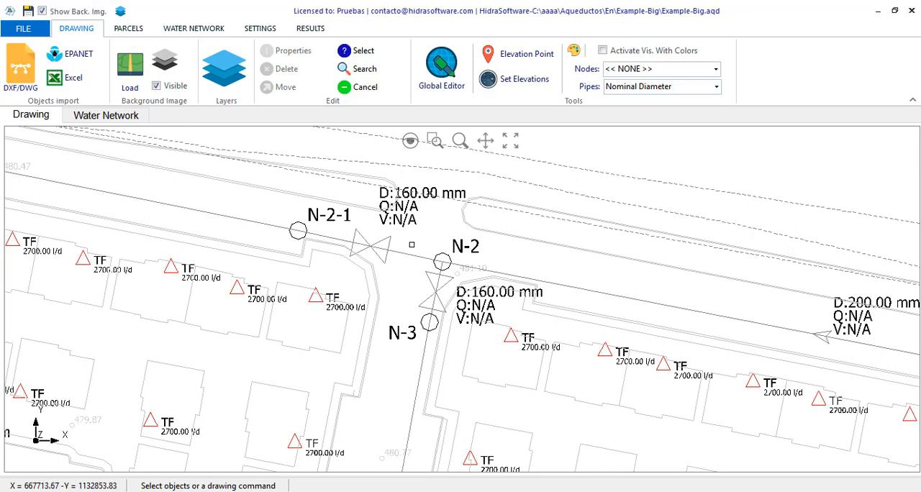
Inspect the valved pipe N-2–N-2-1 and the valve near N-3 without changing anything.
{"action": "left_click", "coordinate": [366, 248]}
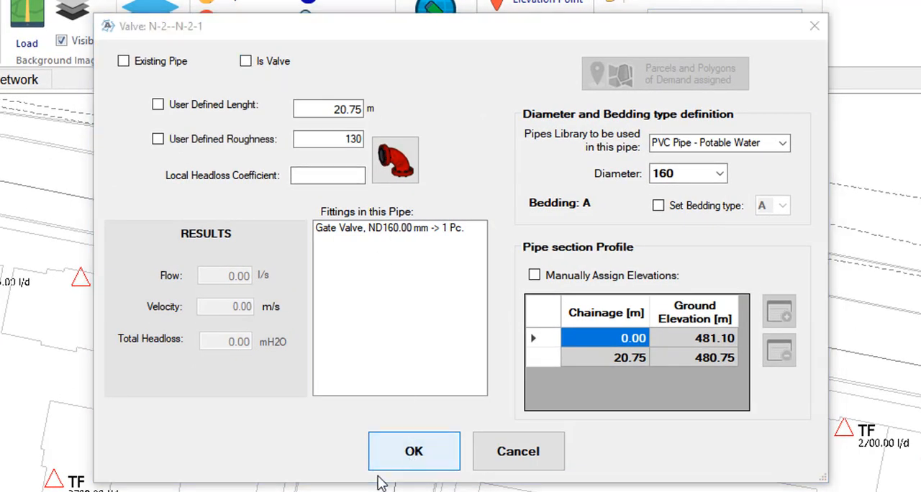
{"action": "left_click", "coordinate": [414, 451]}
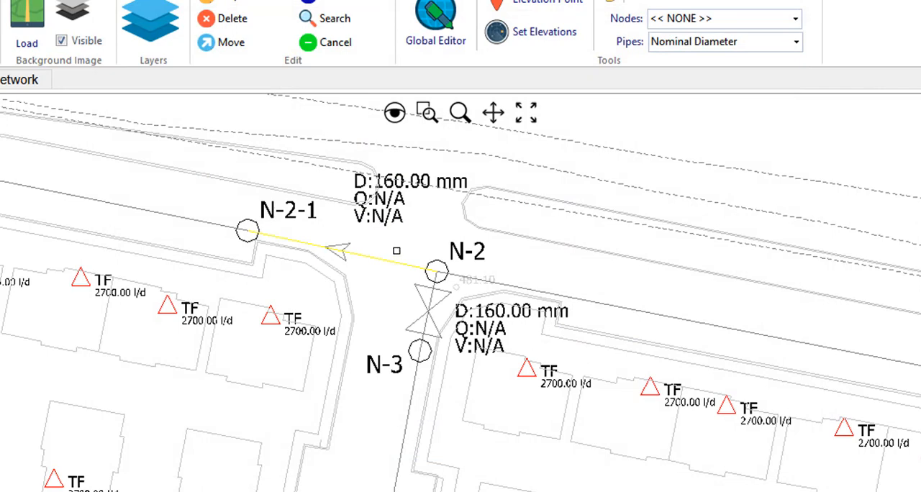
{"action": "double_click", "coordinate": [338, 245]}
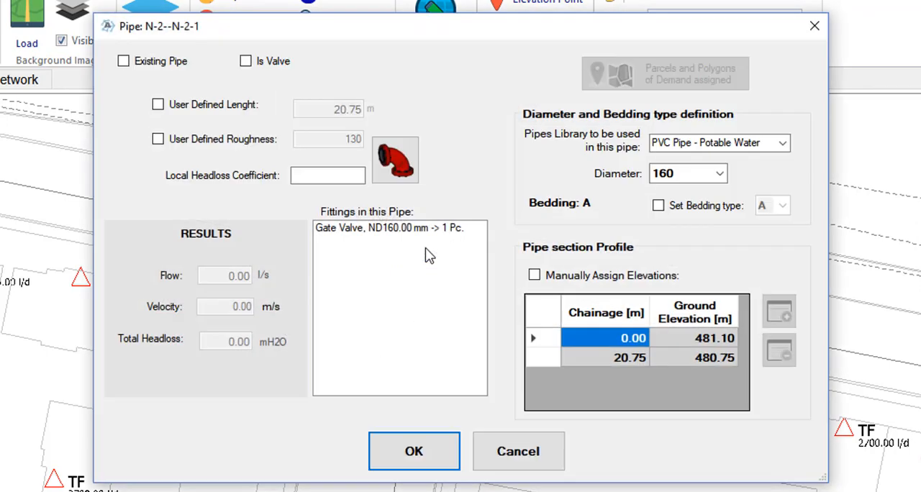
{"action": "left_click", "coordinate": [246, 60]}
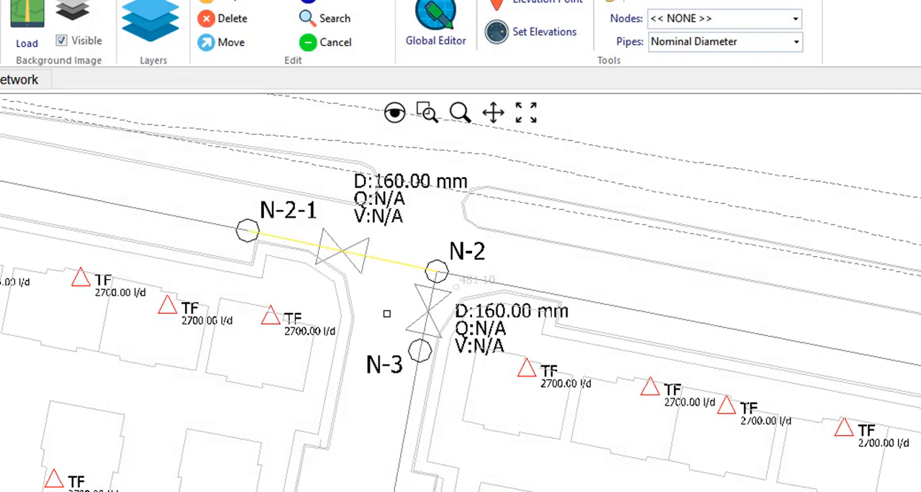
{"action": "mouse_move", "coordinate": [384, 300]}
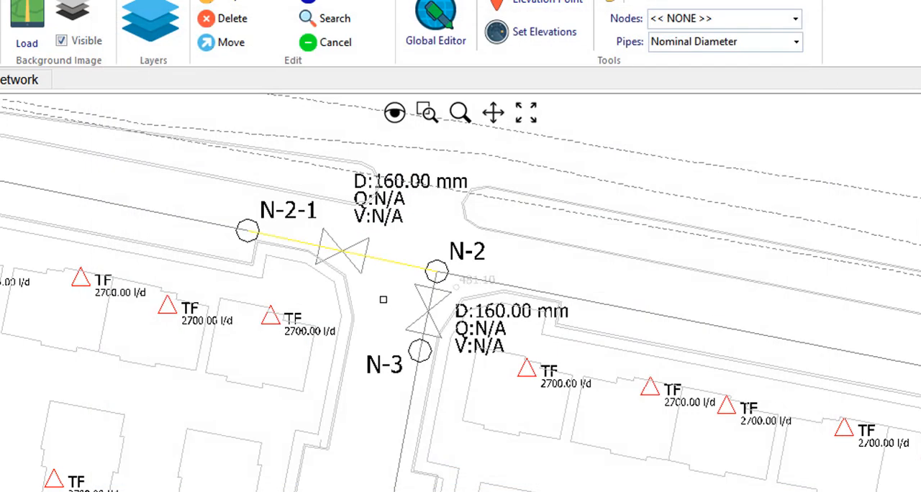
{"action": "right_click", "coordinate": [420, 302]}
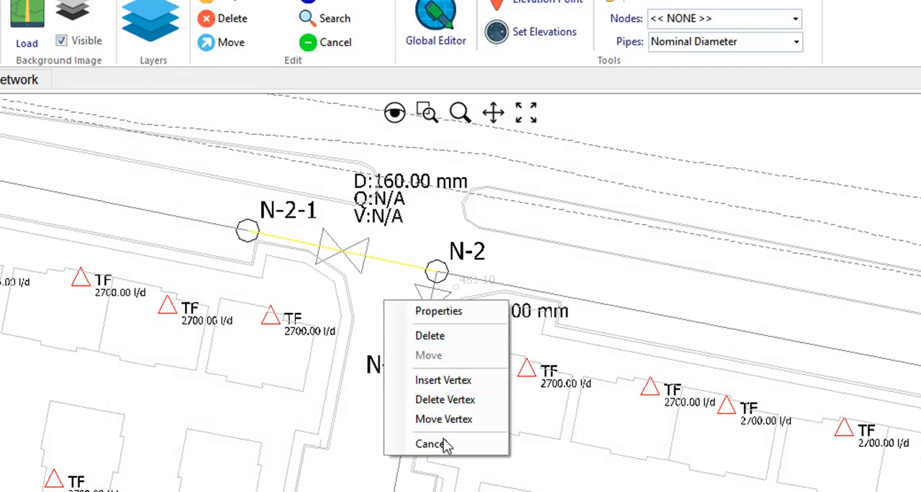
{"action": "left_click", "coordinate": [430, 443]}
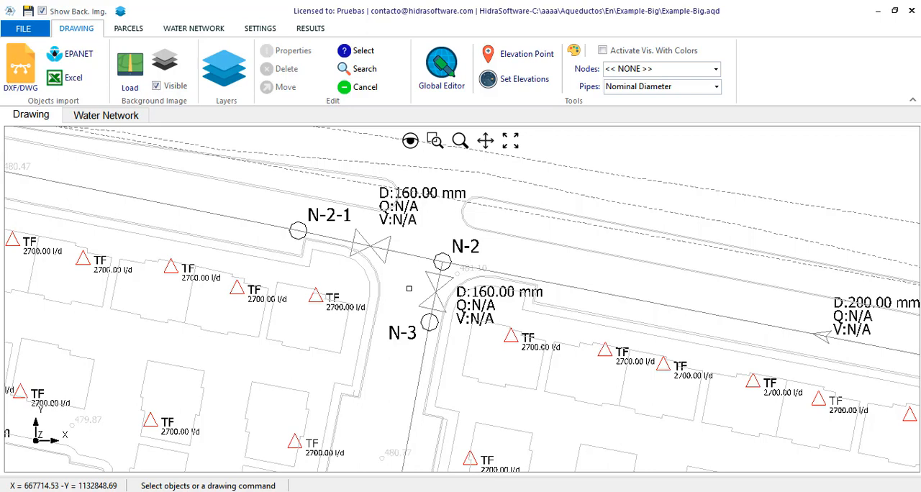
{"action": "mouse_move", "coordinate": [492, 141]}
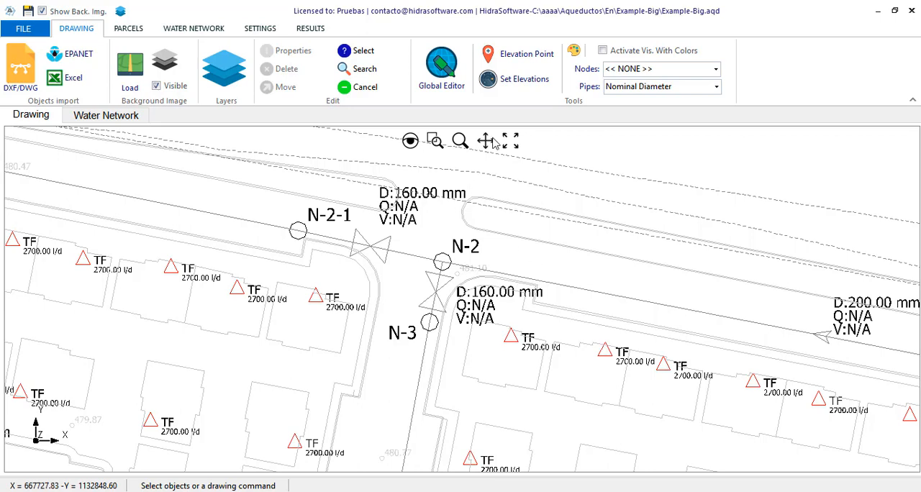
{"action": "left_click", "coordinate": [511, 140]}
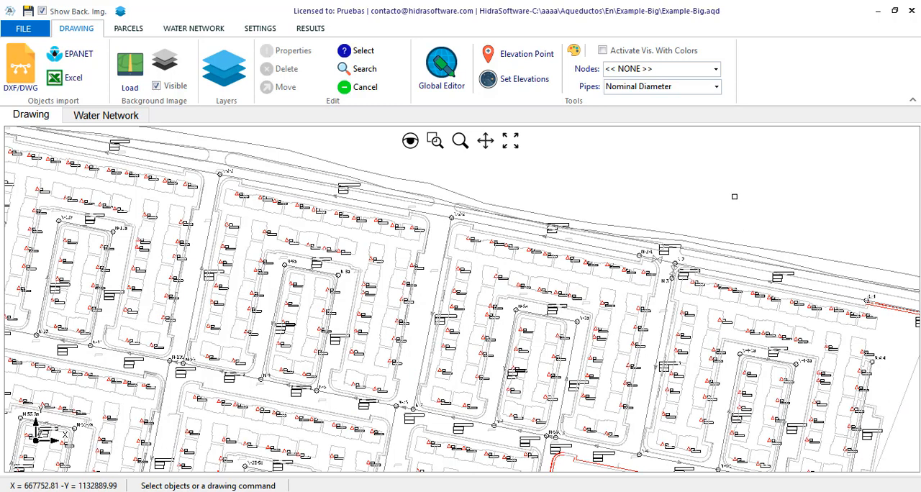
{"action": "mouse_move", "coordinate": [540, 198]}
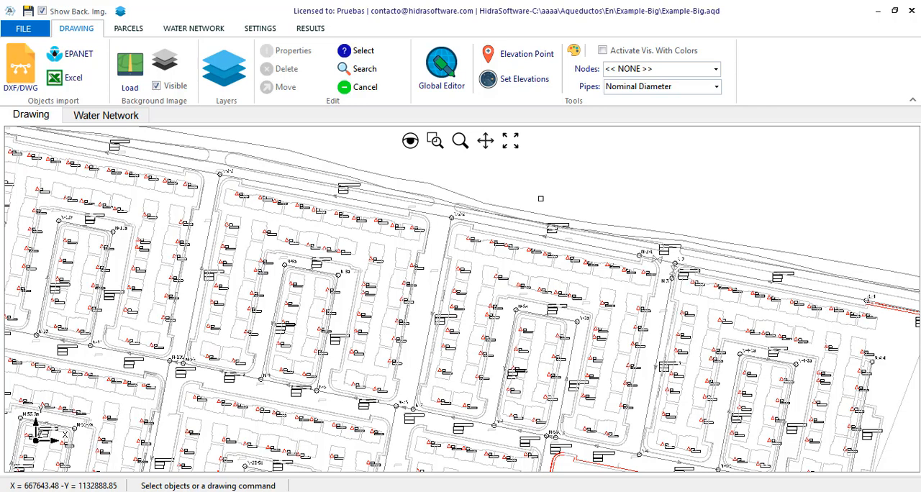
{"action": "mouse_move", "coordinate": [423, 171]}
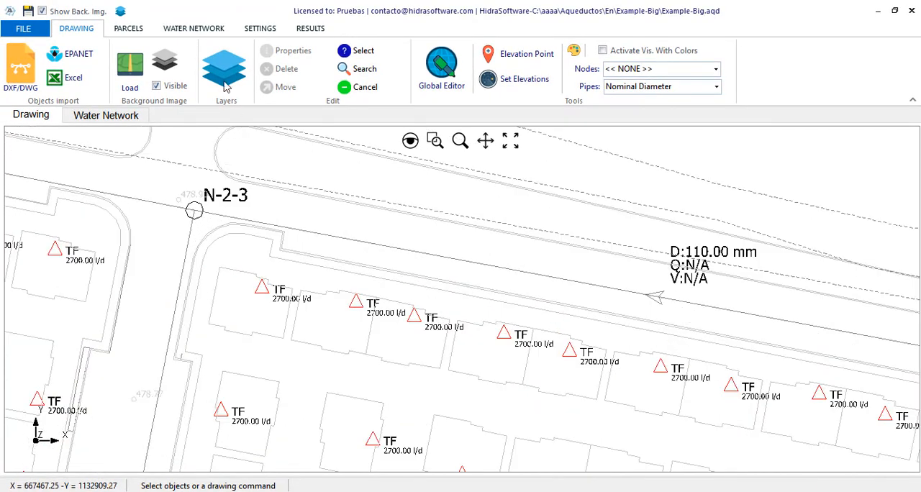
Add node N-7a on the pipe beside N-7, creating the 8.69 m, 75 mm PVC pipe N-7a–N-7.
{"action": "left_click", "coordinate": [193, 28]}
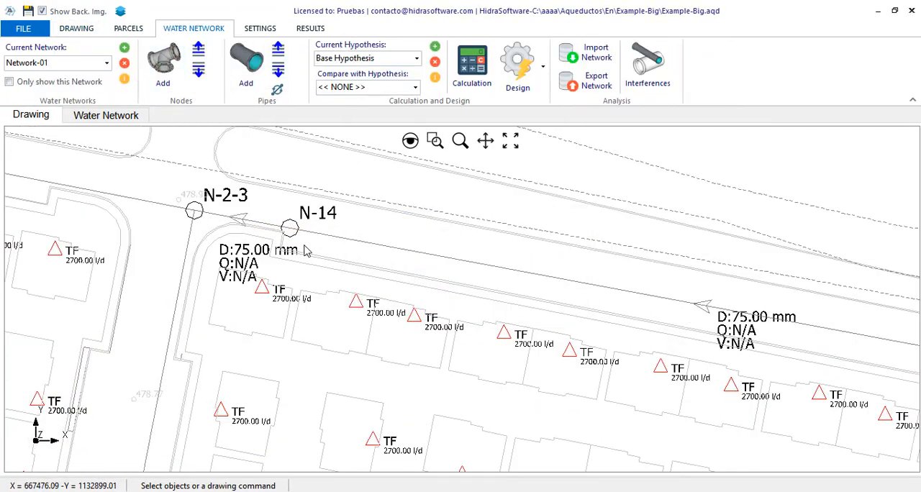
{"action": "double_click", "coordinate": [289, 228]}
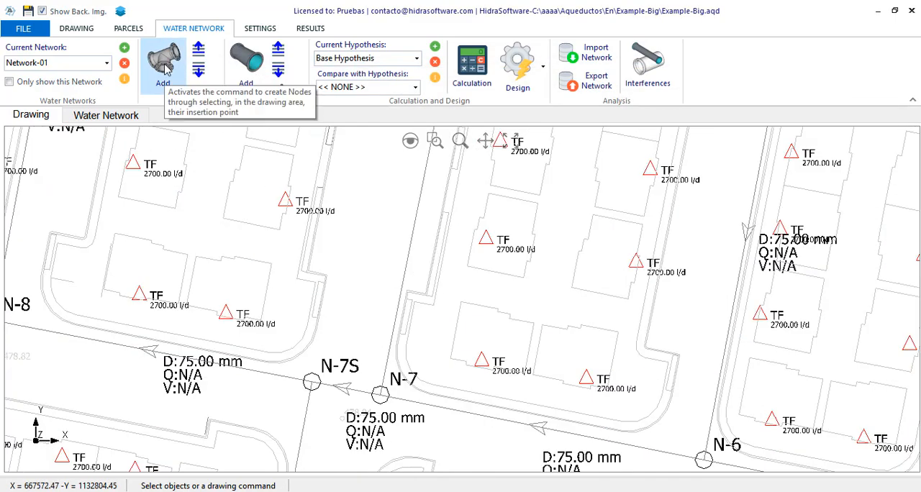
{"action": "left_click", "coordinate": [162, 61]}
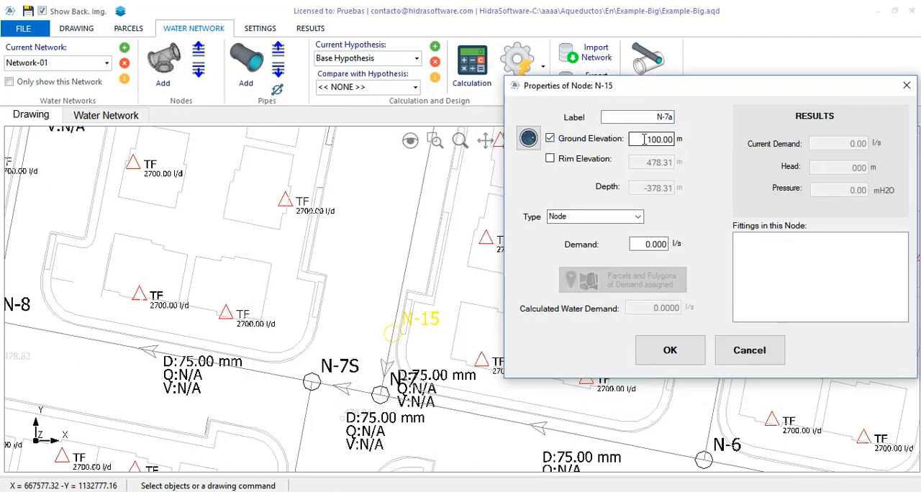
{"action": "left_click", "coordinate": [668, 350]}
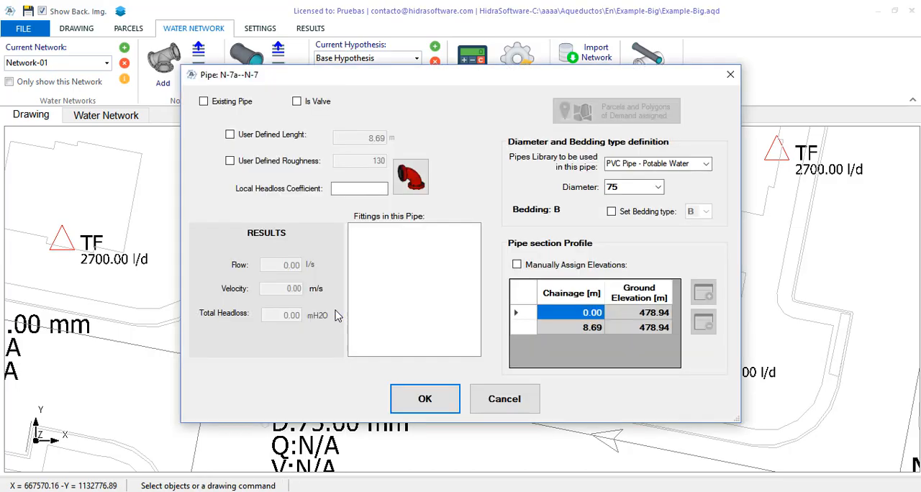
{"action": "left_click", "coordinate": [425, 398]}
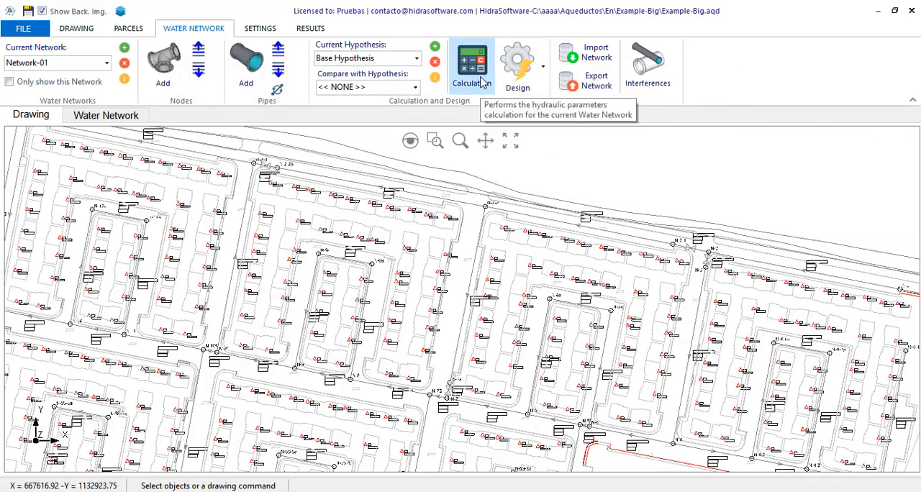
{"action": "left_click", "coordinate": [472, 63]}
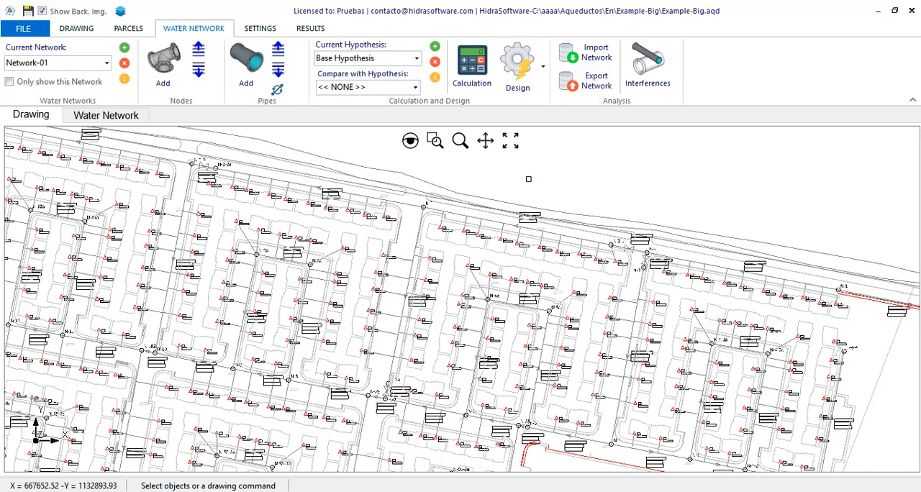
{"action": "mouse_move", "coordinate": [445, 186]}
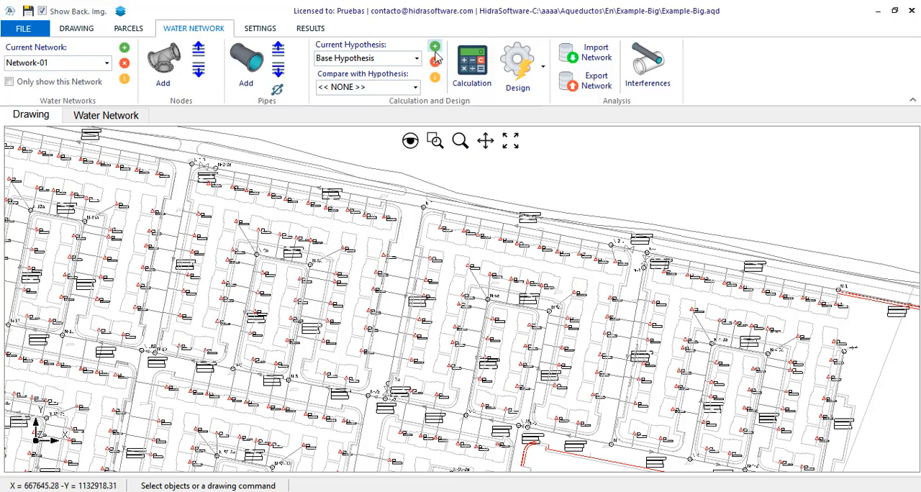
{"action": "mouse_move", "coordinate": [435, 47]}
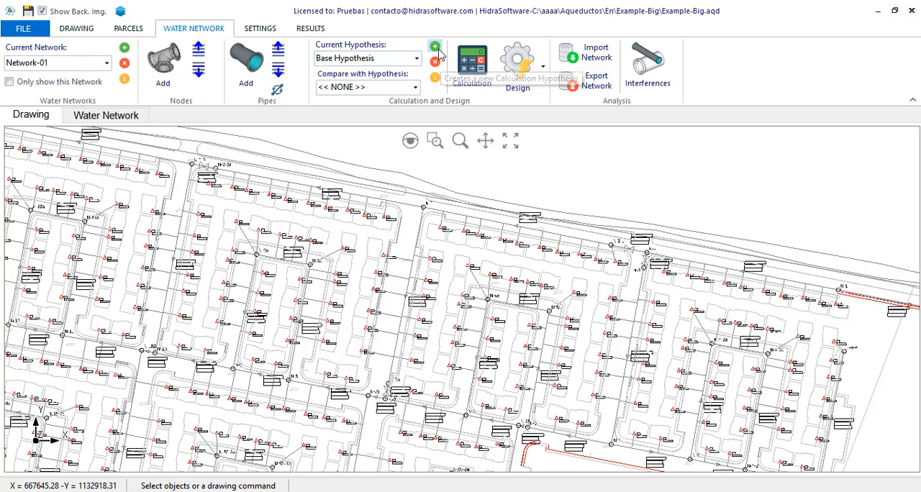
Create hypothesis 'Sect. Study', description 'Valves Isolation Study', peak demand factor 2.5, excluding closed-pipe parcel demand.
{"action": "left_click", "coordinate": [435, 46]}
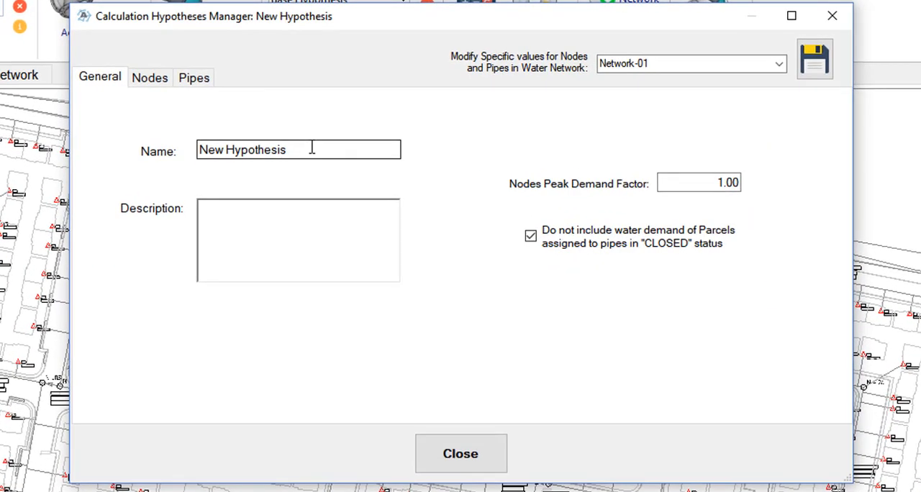
{"action": "type", "text": "Sec"}
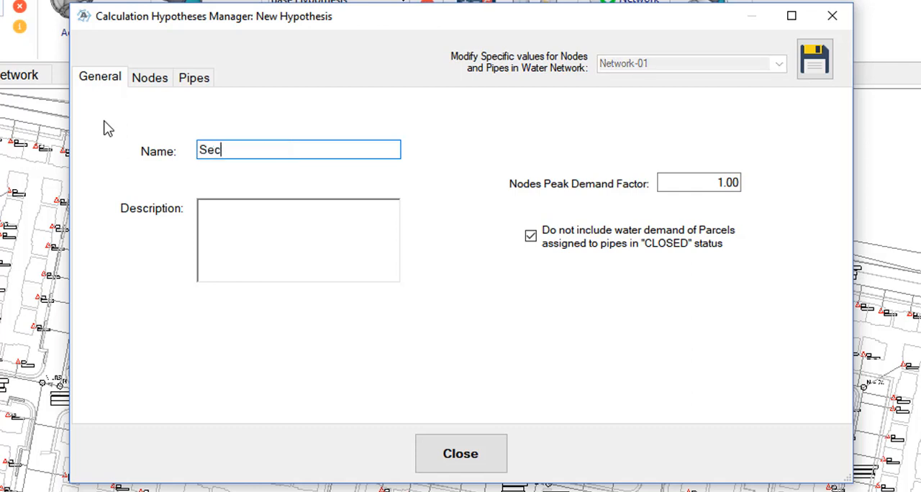
{"action": "type", "text": "t. Study"}
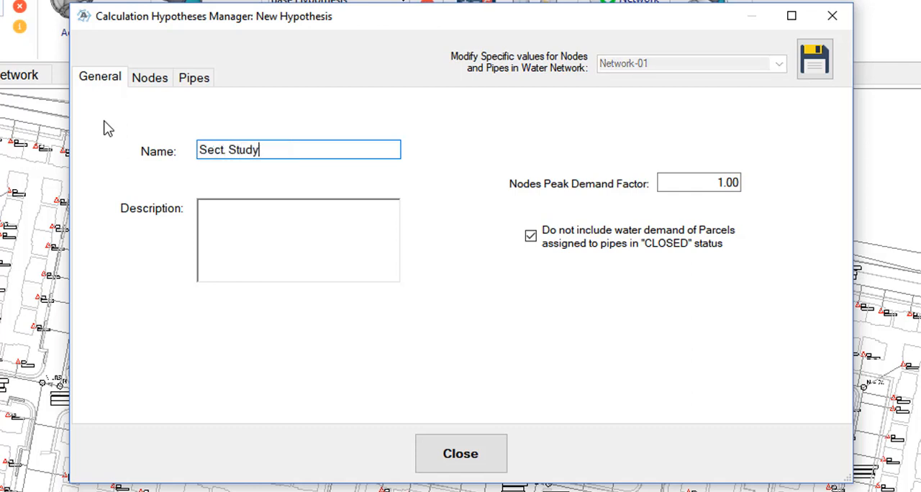
{"action": "type", "text": "Valv"}
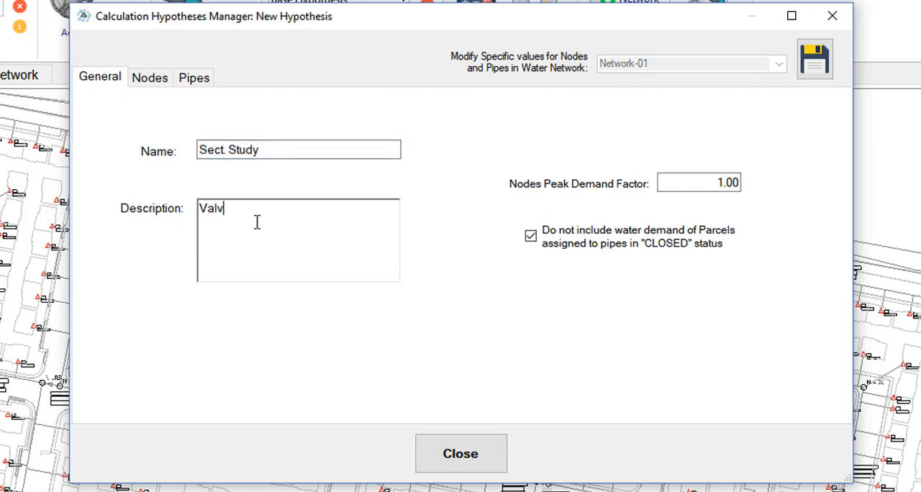
{"action": "type", "text": "es Isolation Study"}
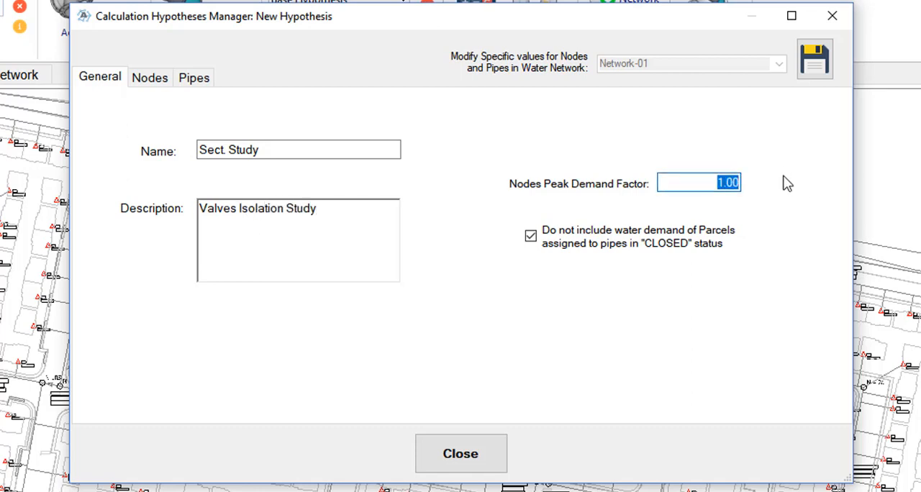
{"action": "type", "text": "2.5"}
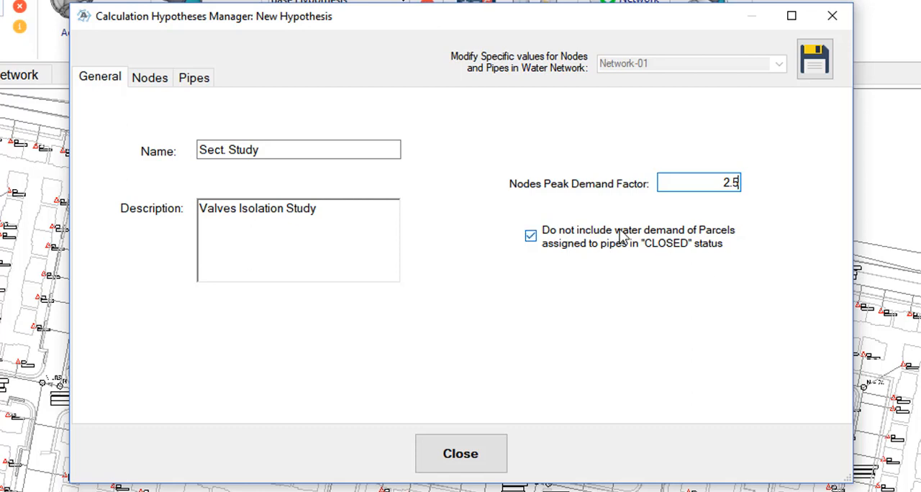
{"action": "mouse_move", "coordinate": [611, 255]}
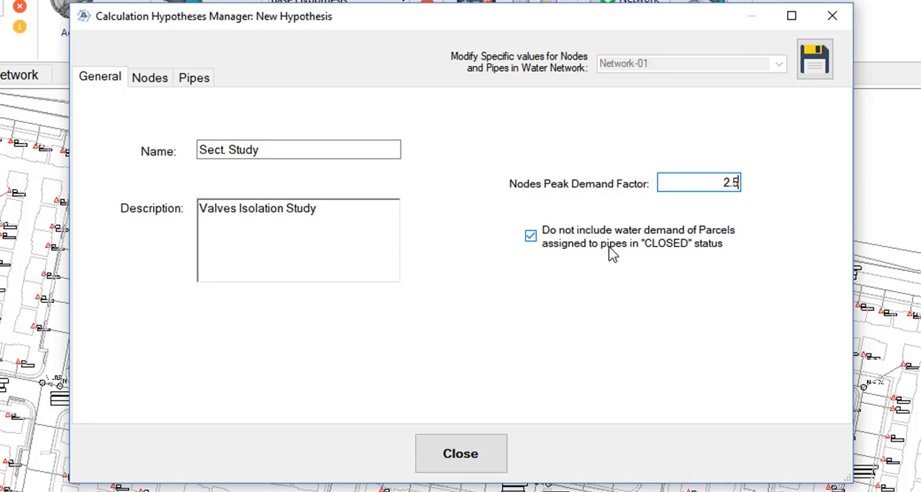
{"action": "mouse_move", "coordinate": [650, 269]}
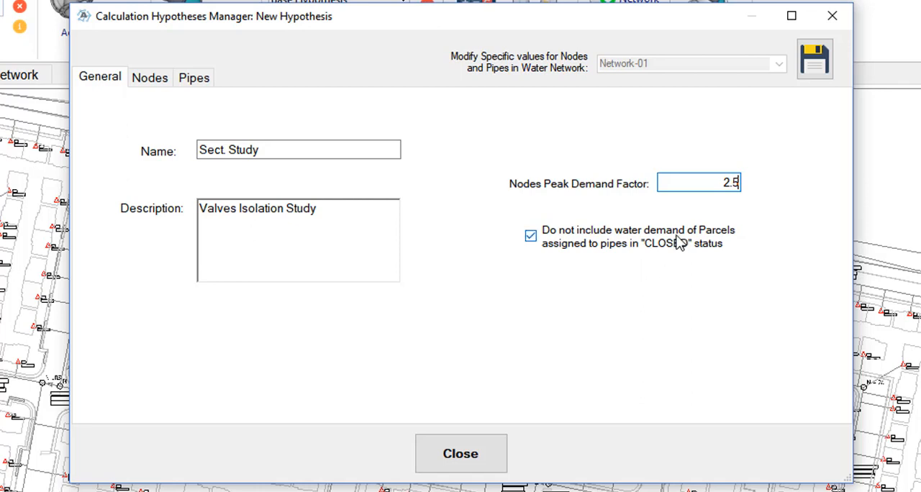
{"action": "mouse_move", "coordinate": [568, 356]}
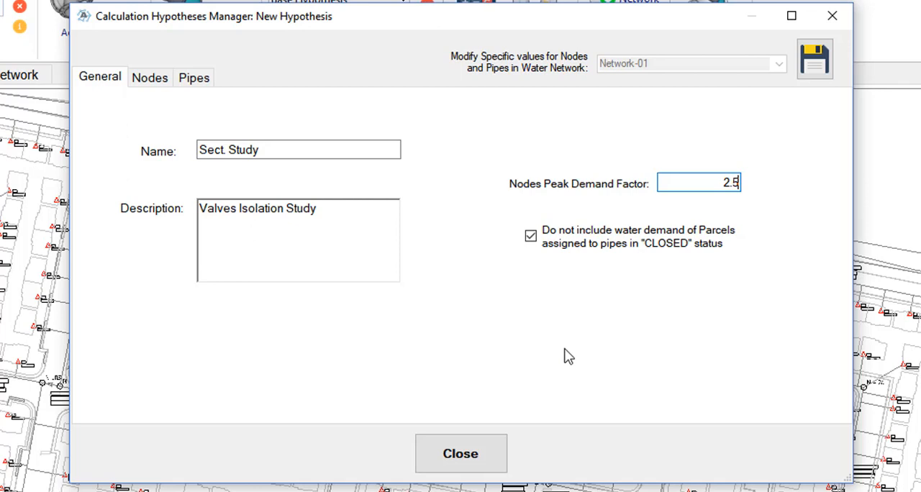
{"action": "left_click", "coordinate": [531, 236]}
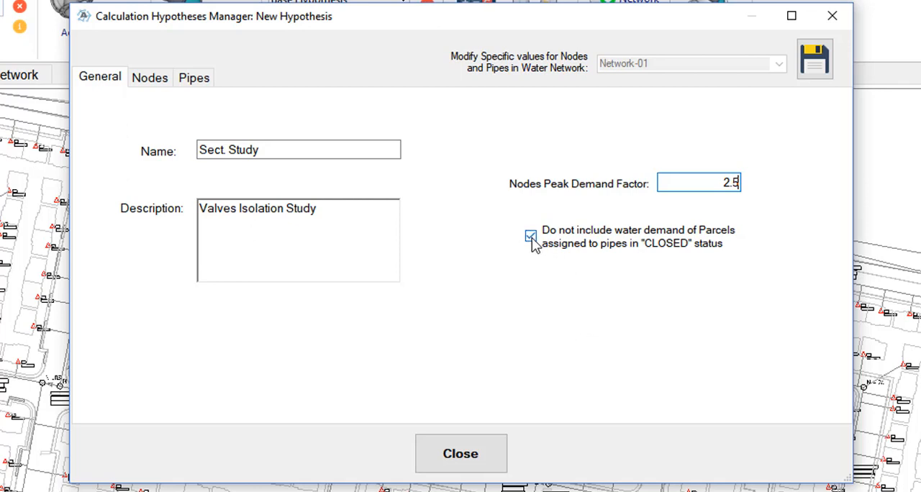
{"action": "left_click", "coordinate": [530, 236]}
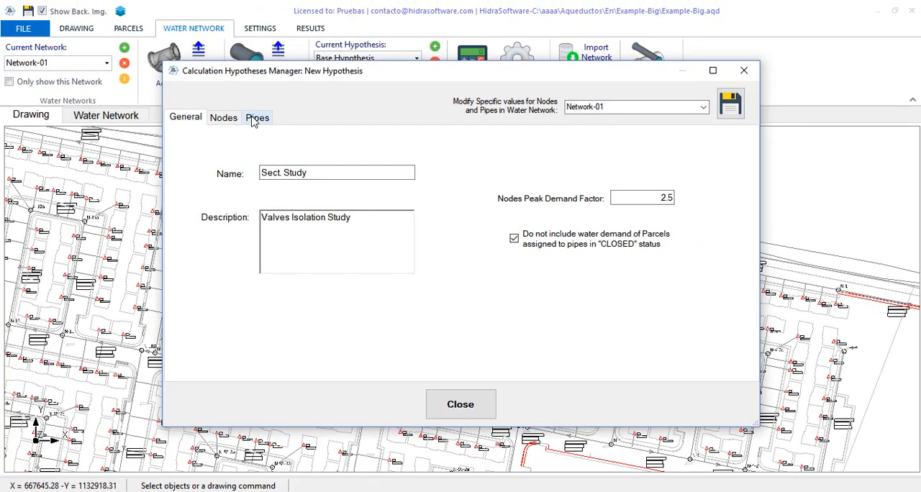
Review the hypothesis's pipe list and close the manager with Sect. Study current.
{"action": "left_click", "coordinate": [257, 117]}
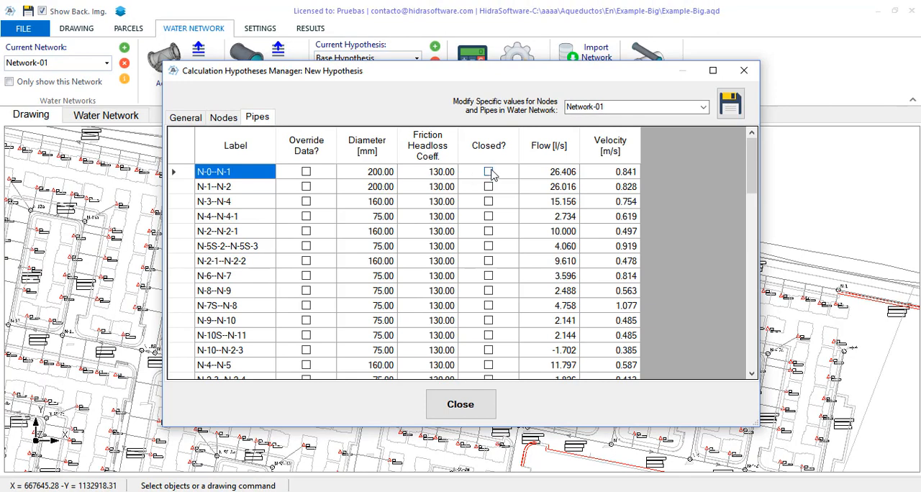
{"action": "mouse_move", "coordinate": [493, 320]}
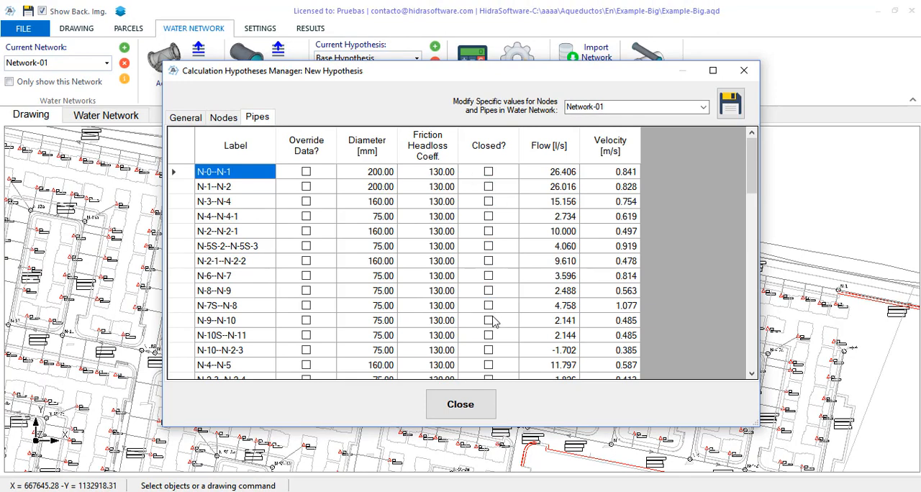
{"action": "scroll", "scroll_direction": "down", "scroll_amount": 3}
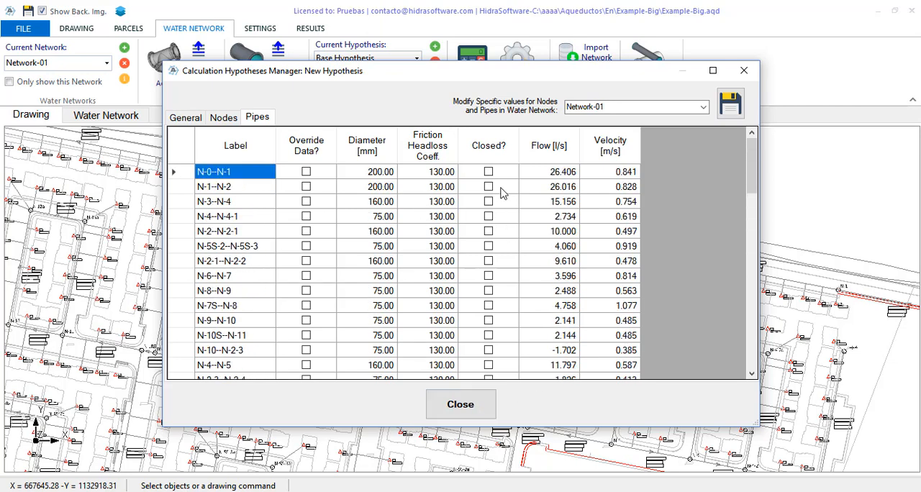
{"action": "mouse_move", "coordinate": [508, 304]}
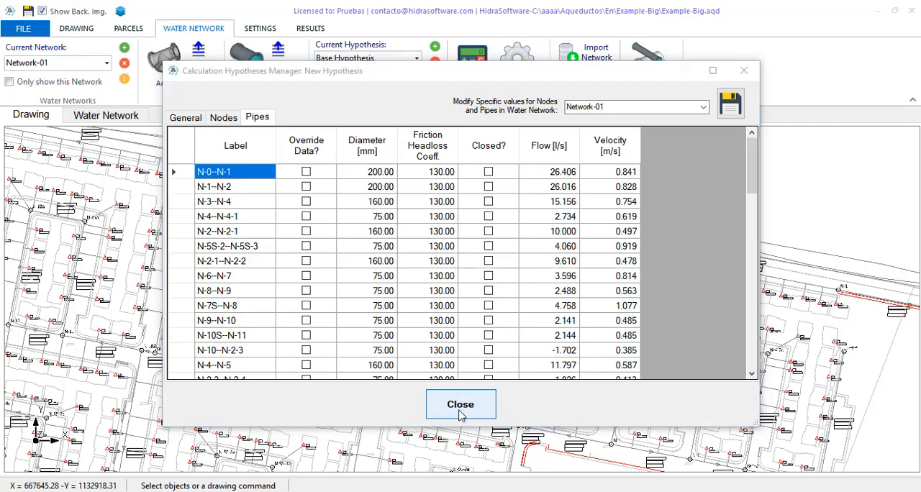
{"action": "left_click", "coordinate": [461, 404]}
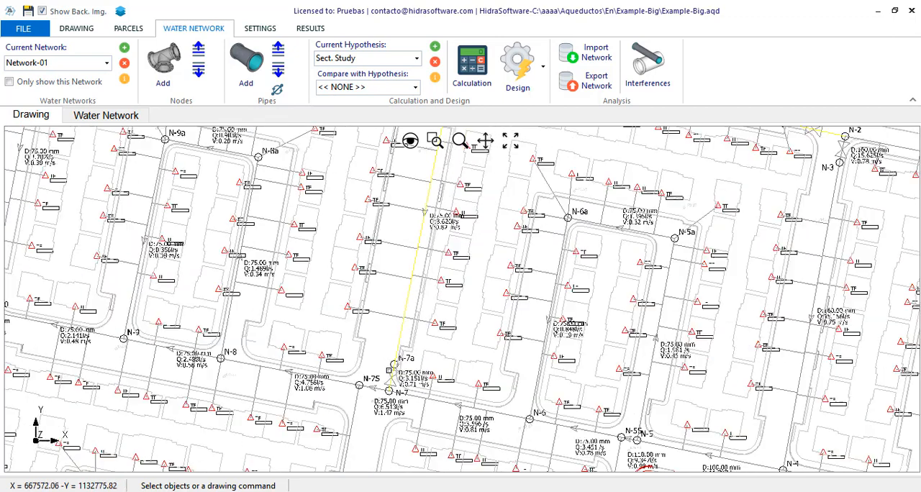
Use the Global Editor to set the six selected pipes N-2–N-2-1 through N-7a–N-7 closed in the current hypothesis.
{"action": "left_click", "coordinate": [76, 28]}
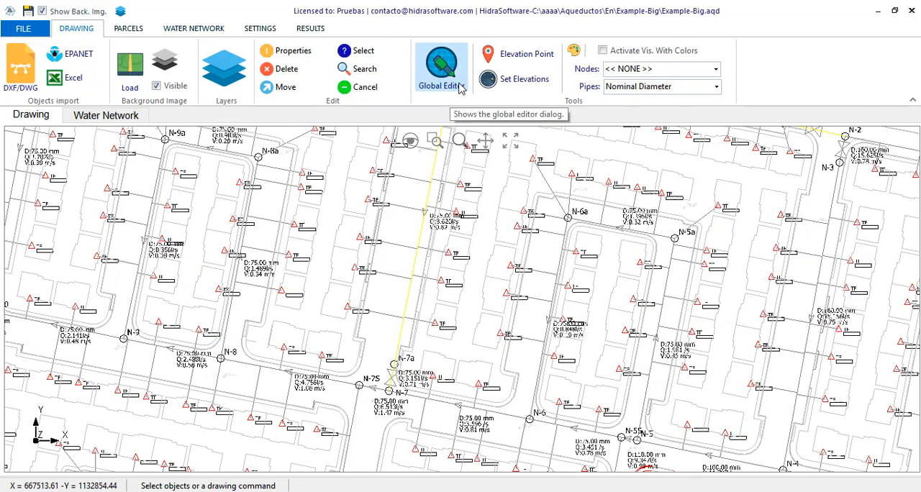
{"action": "left_click", "coordinate": [440, 69]}
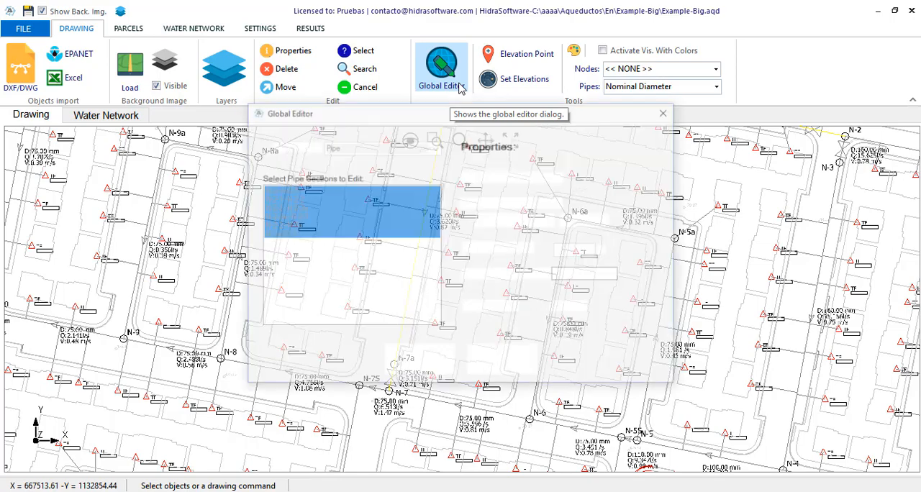
{"action": "left_click", "coordinate": [440, 68]}
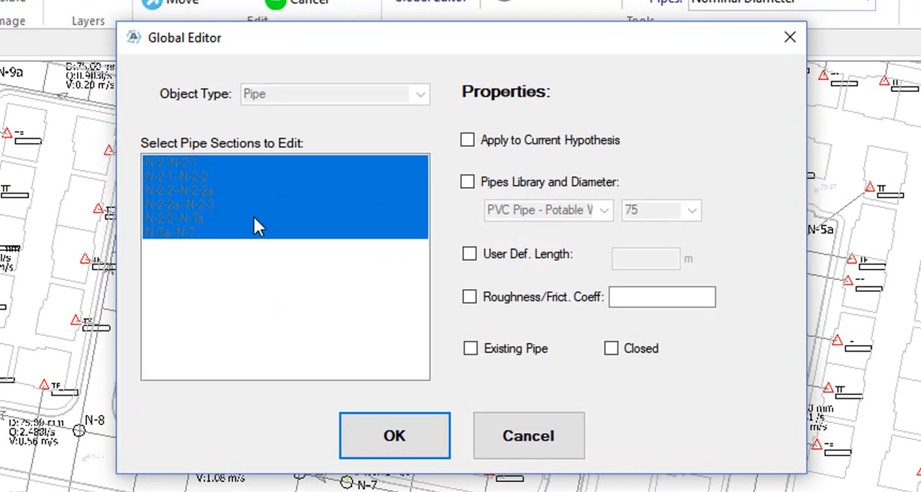
{"action": "mouse_move", "coordinate": [316, 186]}
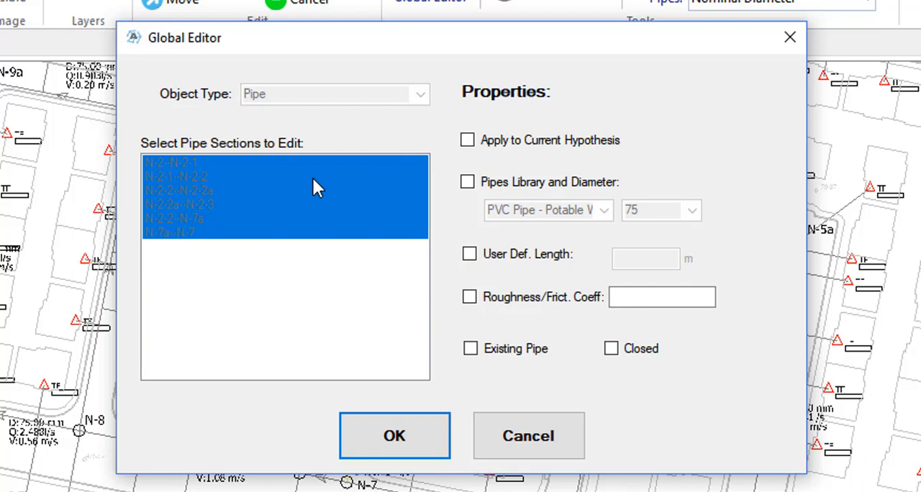
{"action": "mouse_move", "coordinate": [467, 173]}
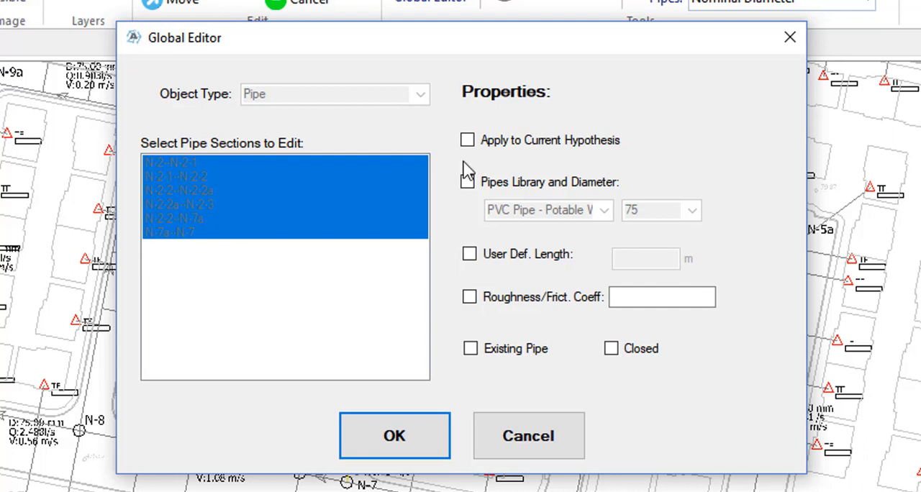
{"action": "left_click", "coordinate": [466, 140]}
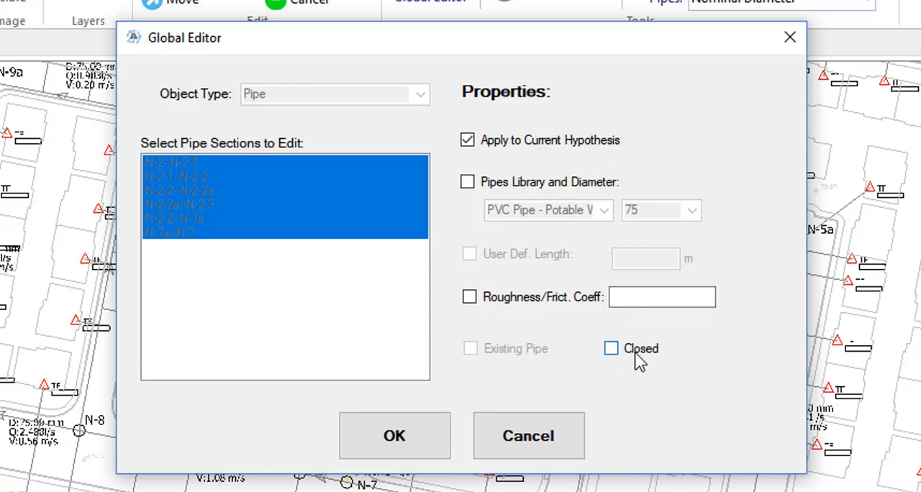
{"action": "left_click", "coordinate": [611, 348]}
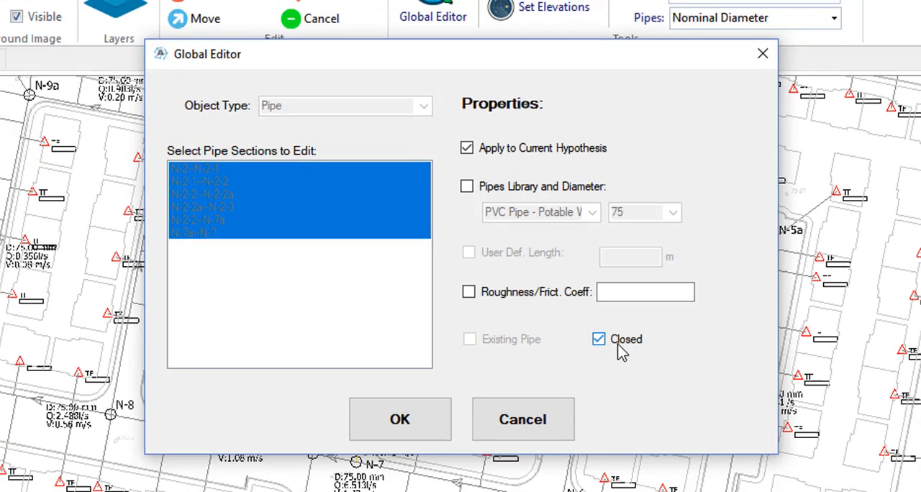
{"action": "left_click", "coordinate": [399, 419]}
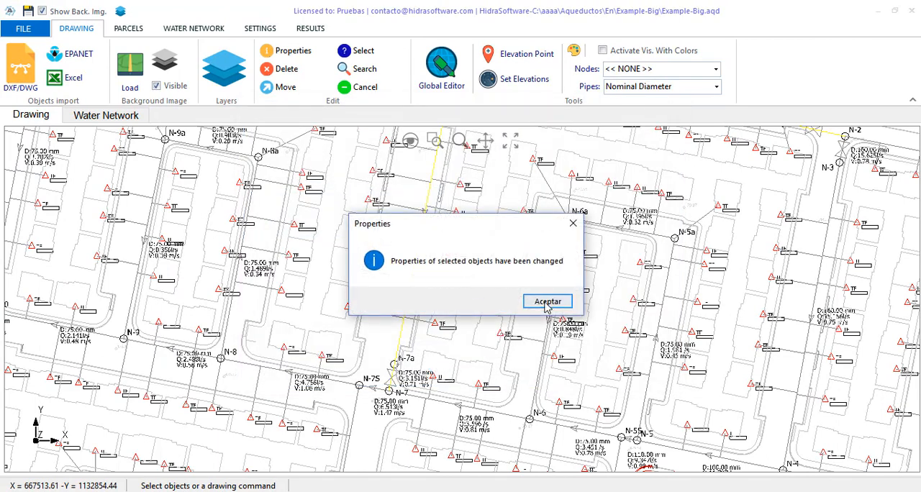
Acknowledge the change and verify in the pipe table that the six pipes are overridden and closed.
{"action": "left_click", "coordinate": [548, 301]}
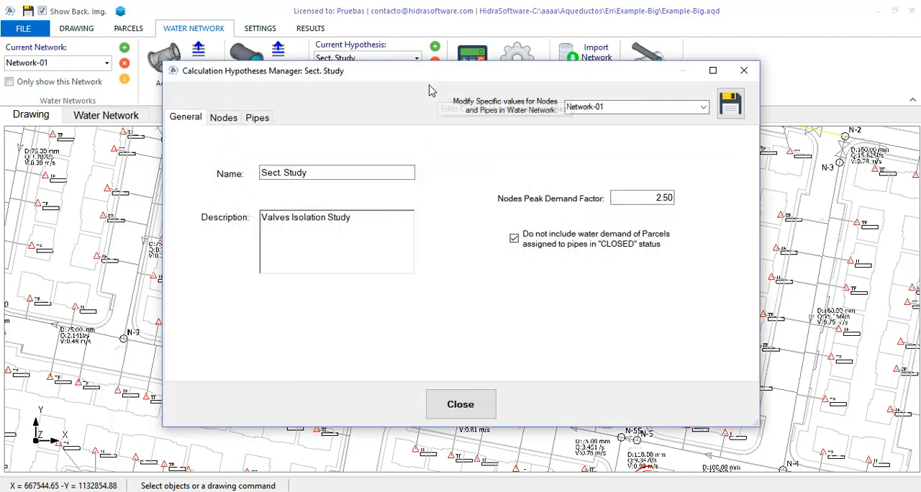
{"action": "left_click", "coordinate": [256, 118]}
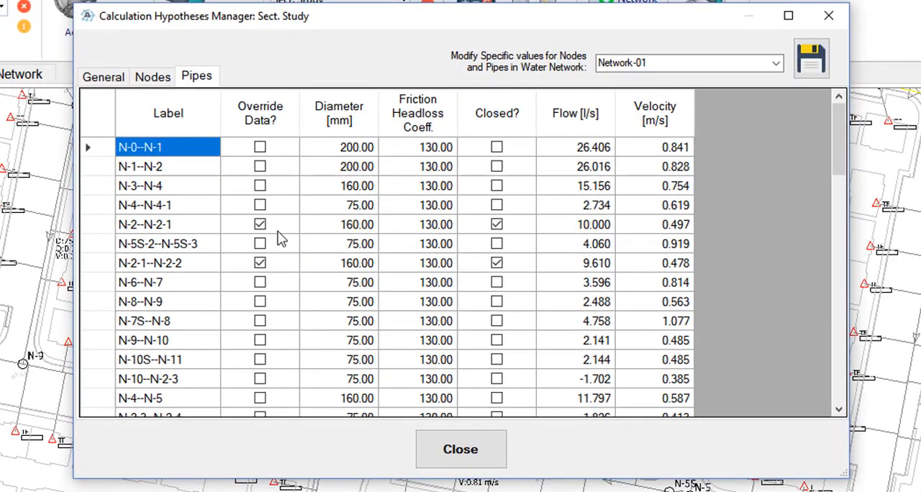
{"action": "left_click", "coordinate": [149, 263]}
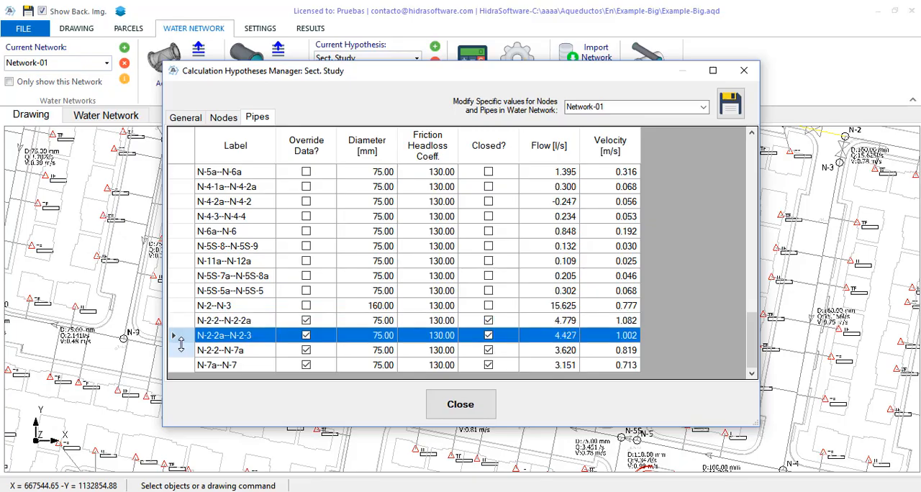
{"action": "left_click", "coordinate": [216, 364]}
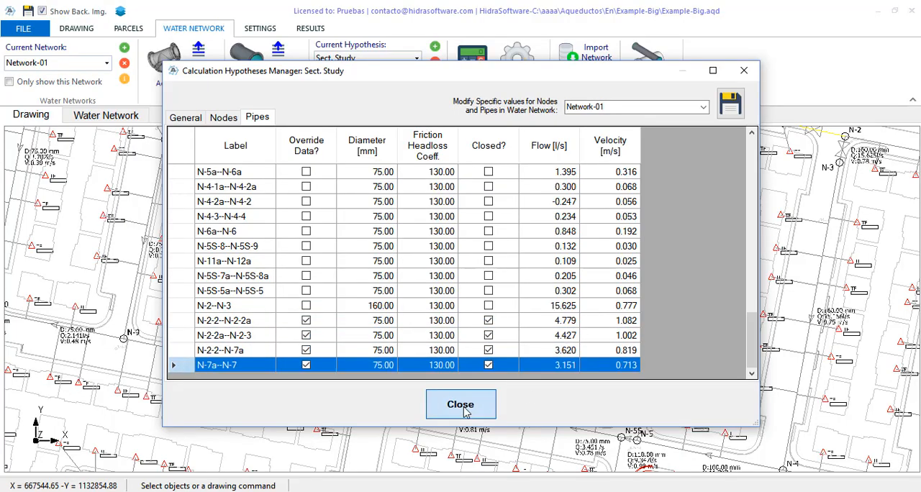
{"action": "left_click", "coordinate": [460, 404]}
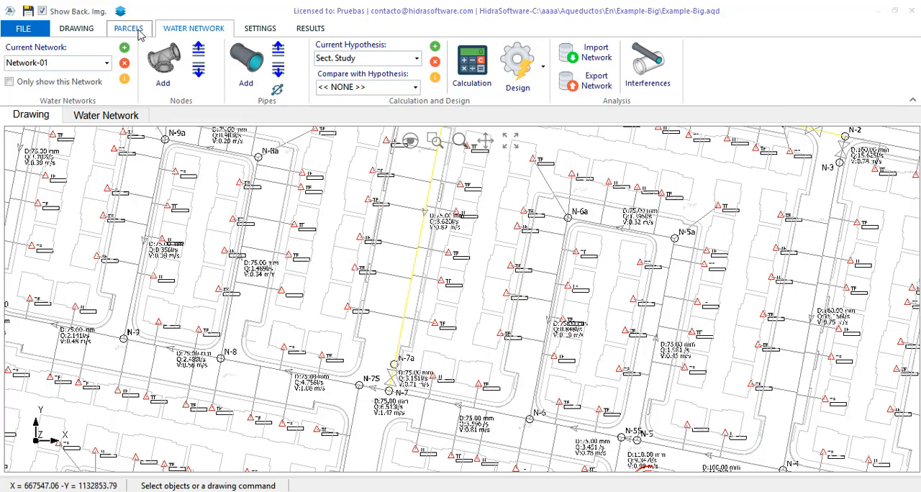
Run automatic parcel demand assignment, reported successful with 31 elements unassigned.
{"action": "left_click", "coordinate": [129, 28]}
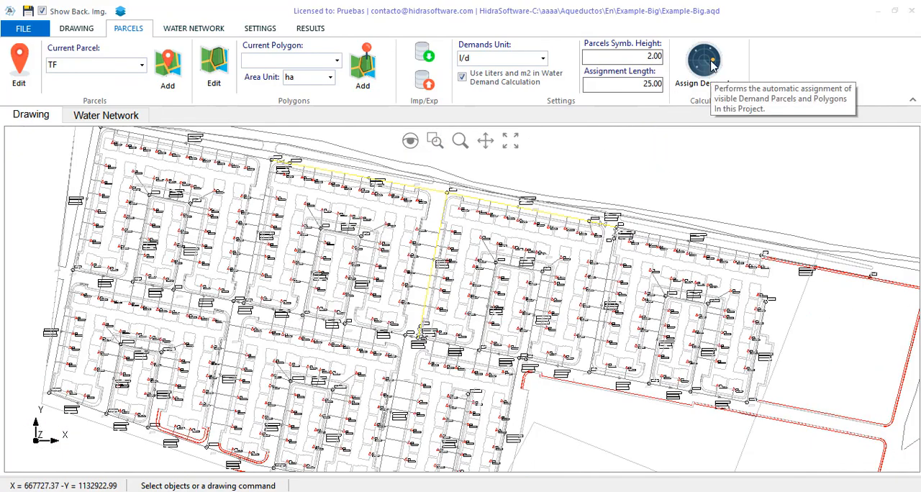
{"action": "left_click", "coordinate": [704, 58]}
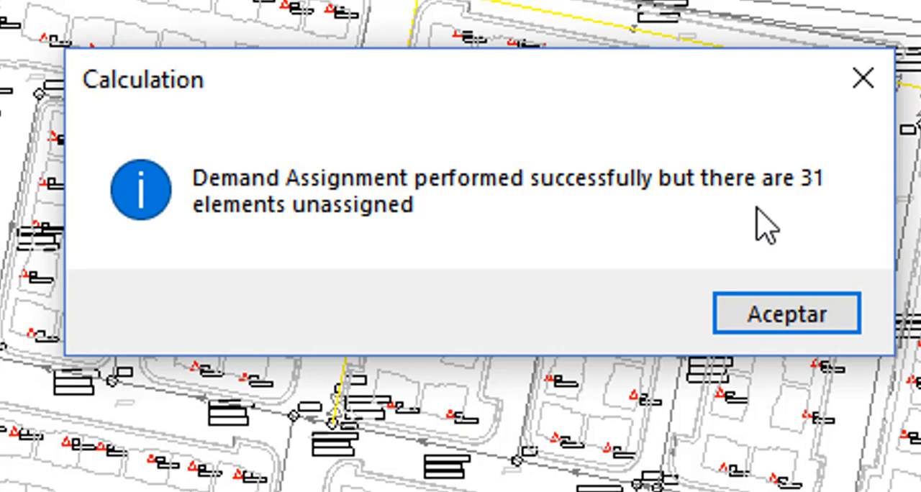
{"action": "mouse_move", "coordinate": [777, 280]}
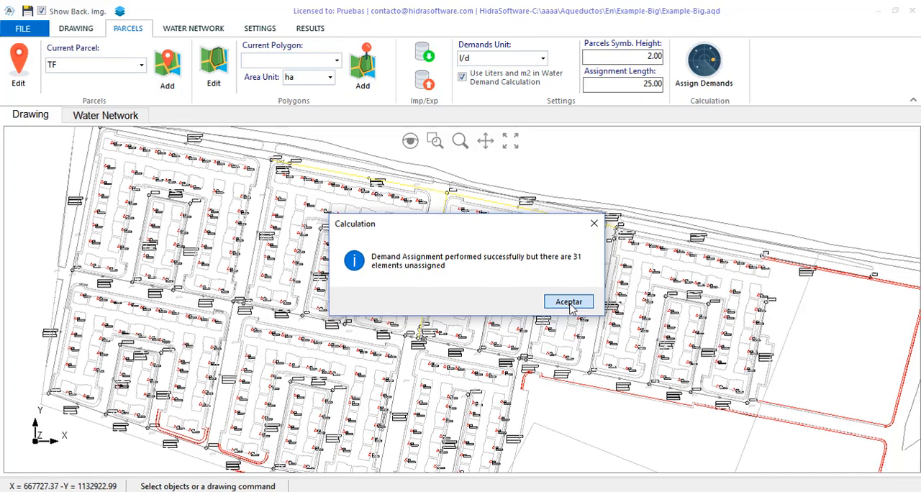
Review the parcel demand summary: TF 307 of 338 ha assigned, total demand 9.59 l/s.
{"action": "left_click", "coordinate": [568, 301]}
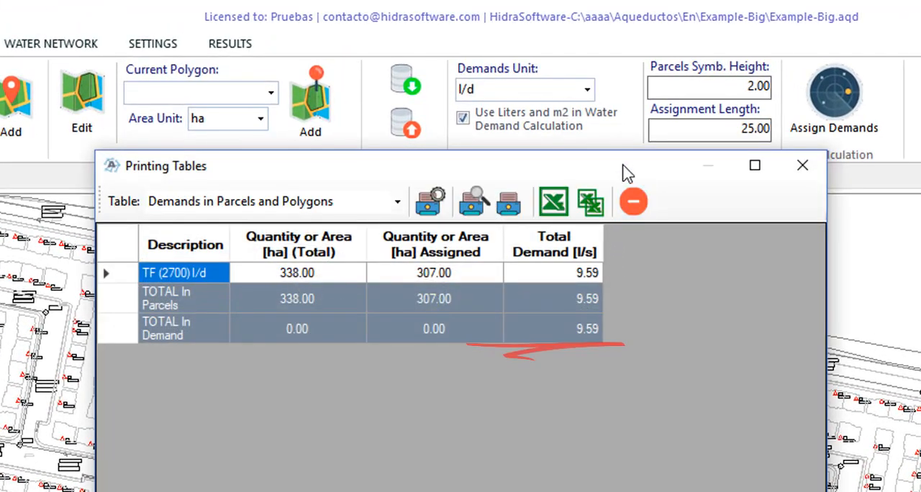
{"action": "mouse_move", "coordinate": [353, 284]}
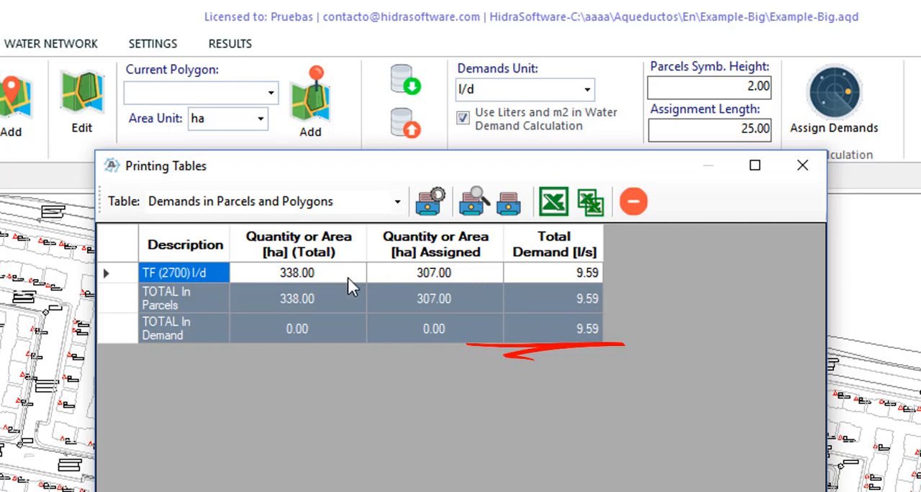
{"action": "left_click", "coordinate": [297, 272]}
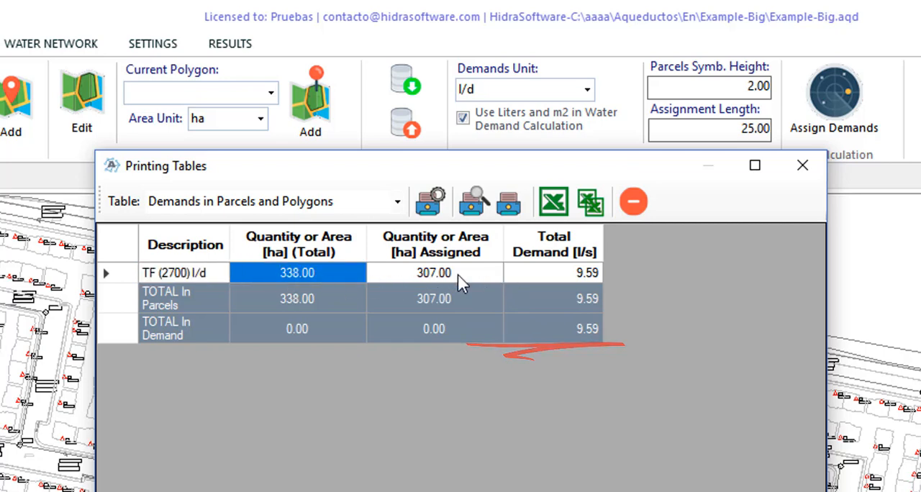
{"action": "left_click", "coordinate": [434, 273]}
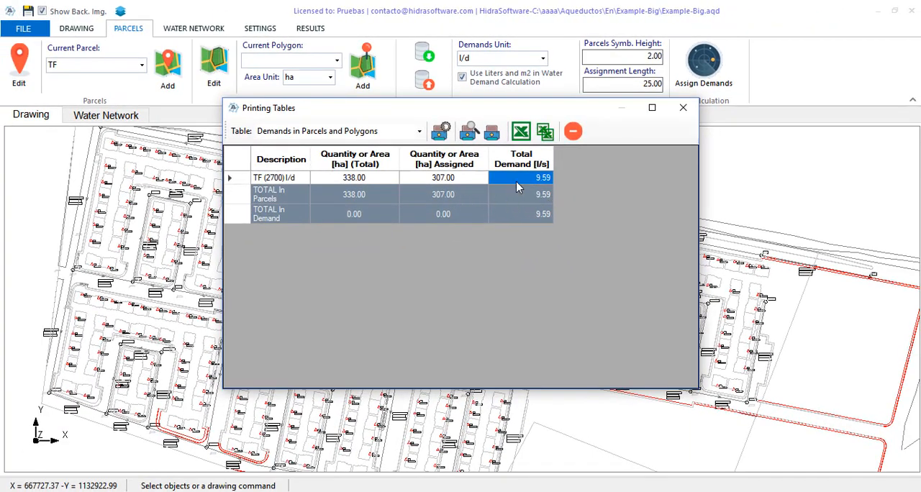
{"action": "mouse_move", "coordinate": [573, 131]}
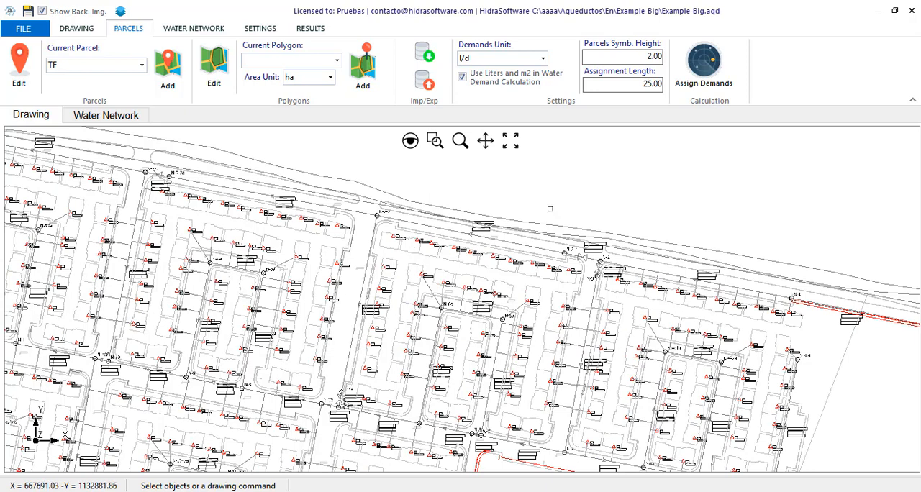
{"action": "mouse_move", "coordinate": [547, 209]}
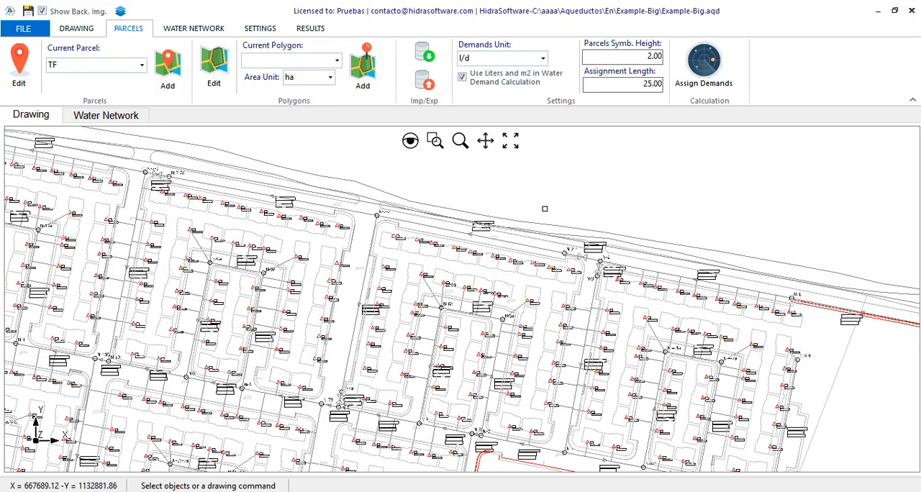
{"action": "mouse_move", "coordinate": [586, 225]}
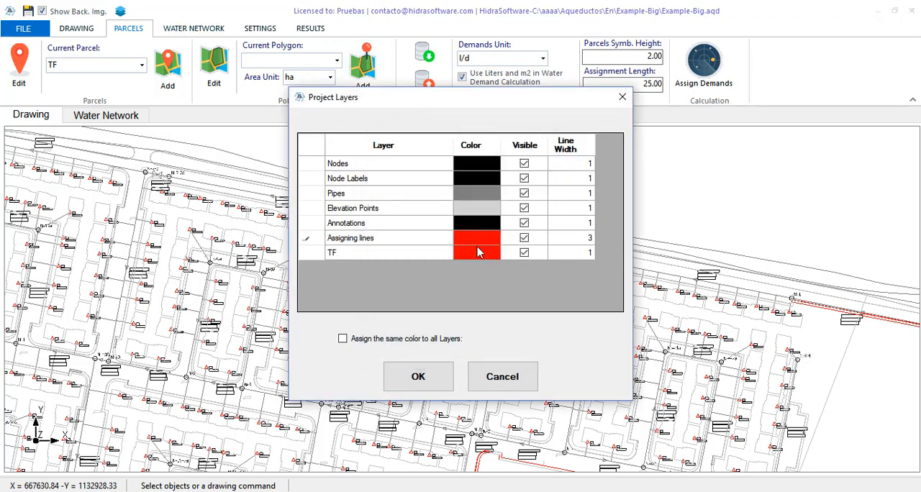
Apply the layer settings so assigning lines show as red width-3 lines across the parcels.
{"action": "left_click", "coordinate": [418, 377]}
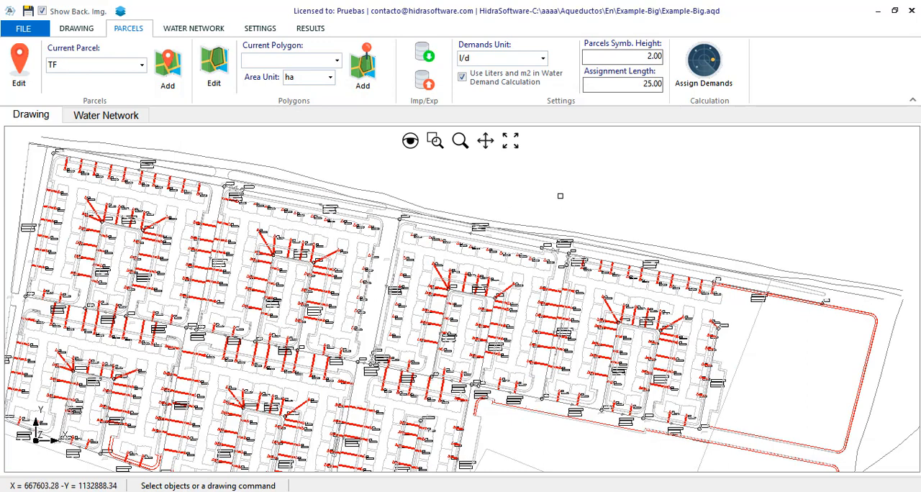
{"action": "left_click", "coordinate": [192, 28]}
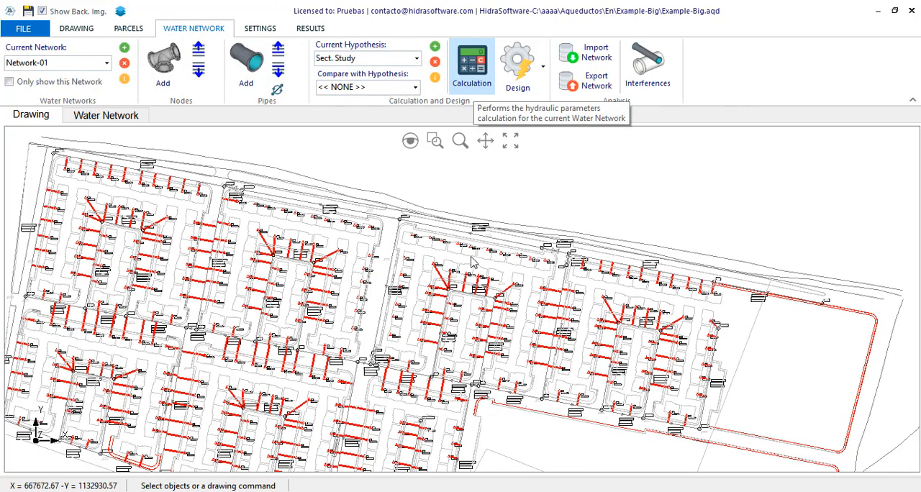
Run the Sect. Study hydraulic calculation for Network-01, completing with 31 elements unassigned.
{"action": "left_click", "coordinate": [471, 64]}
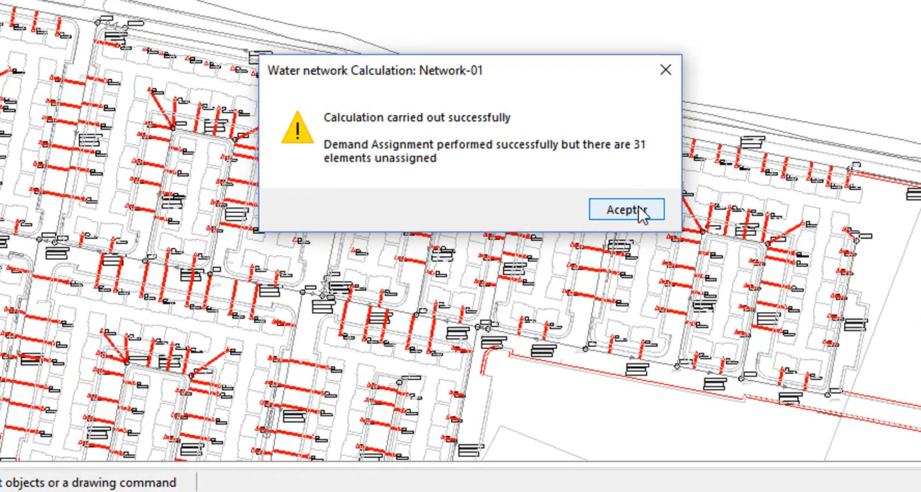
{"action": "left_click", "coordinate": [626, 210]}
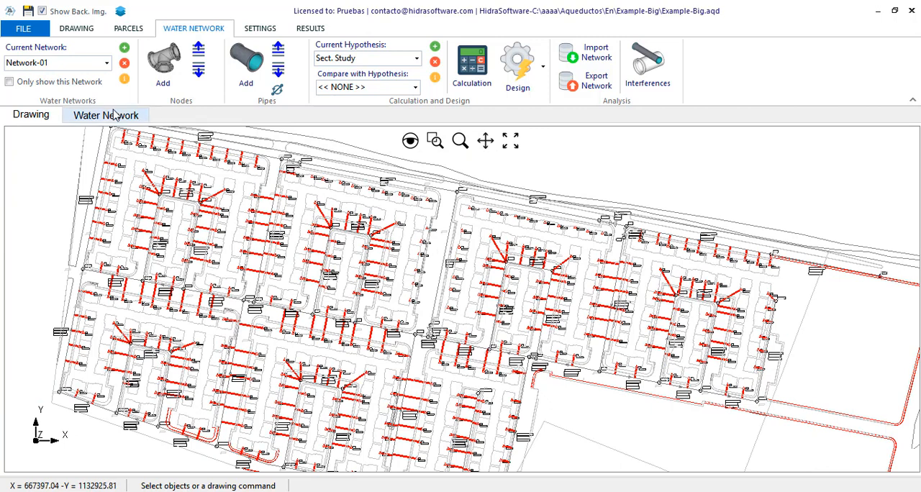
{"action": "left_click", "coordinate": [106, 115]}
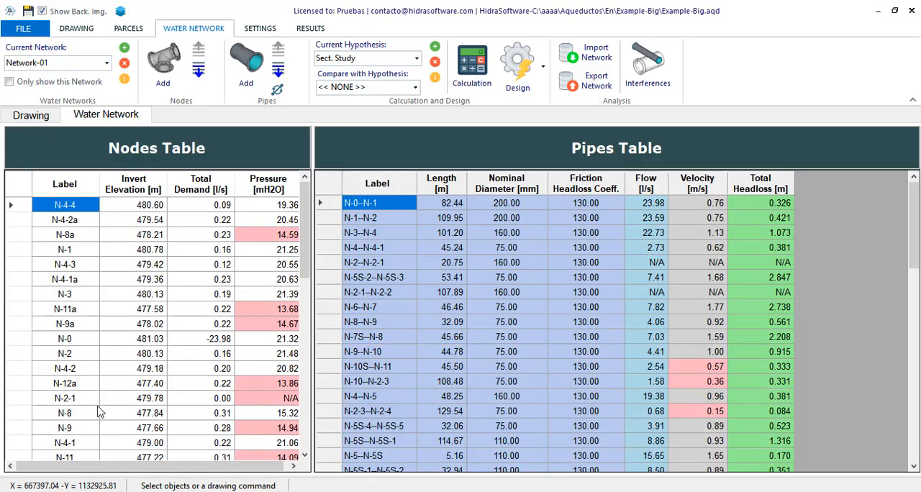
{"action": "scroll", "scroll_direction": "down", "scroll_amount": 3}
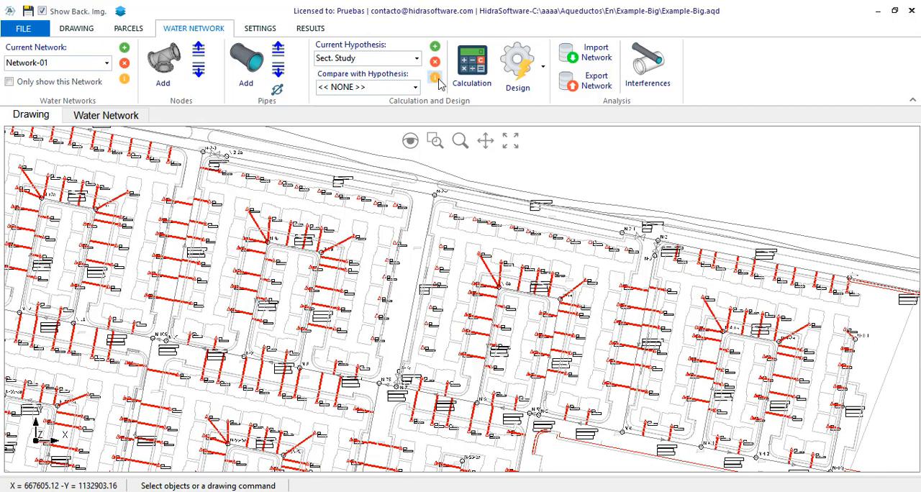
Include demand of parcels on closed pipes in Sect. Study and rerun the calculation successfully.
{"action": "left_click", "coordinate": [435, 77]}
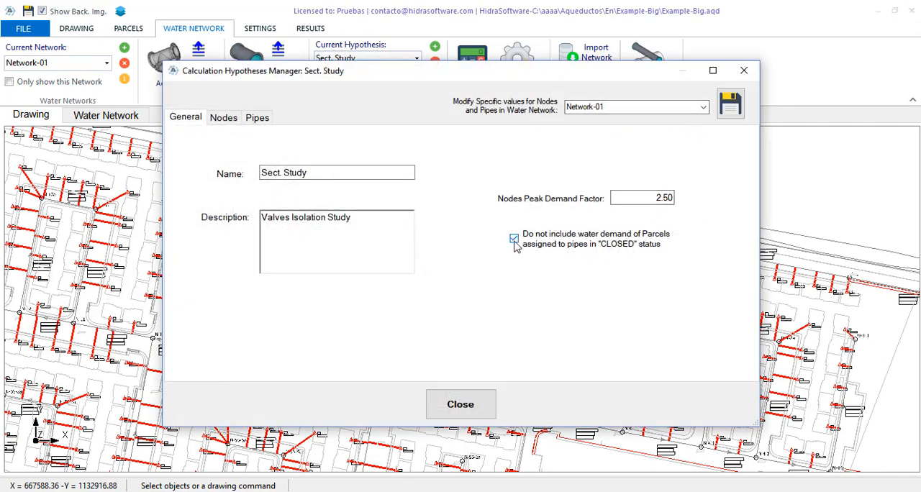
{"action": "left_click", "coordinate": [514, 239]}
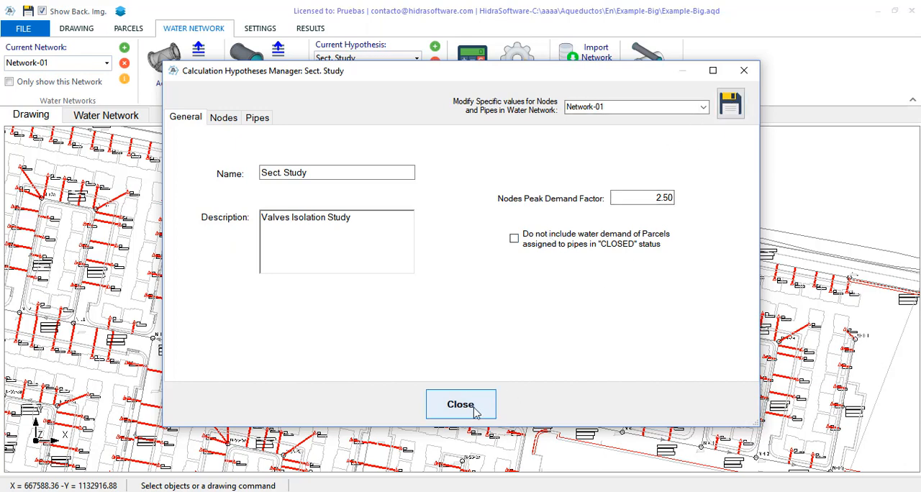
{"action": "left_click", "coordinate": [460, 403]}
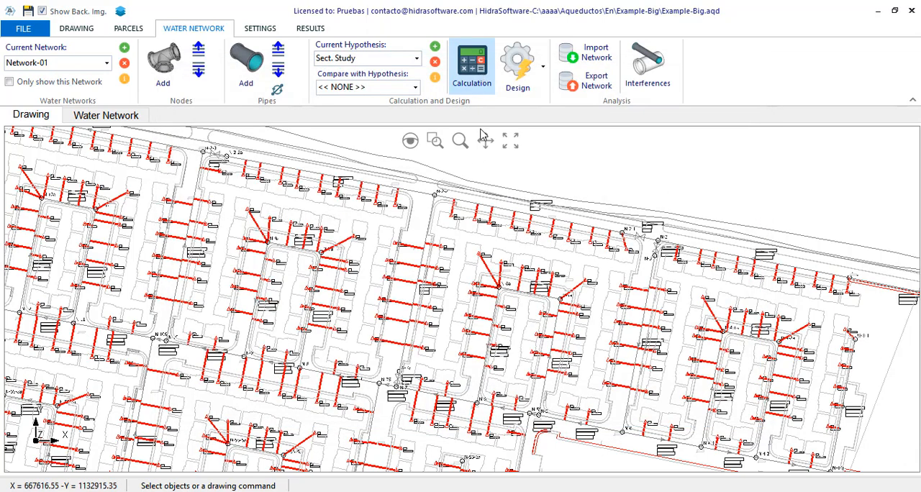
{"action": "left_click", "coordinate": [472, 61]}
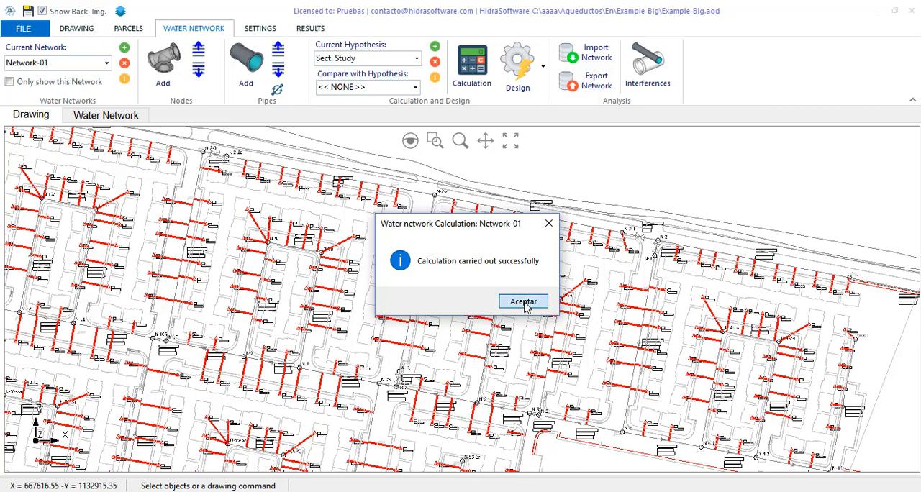
{"action": "left_click", "coordinate": [523, 301]}
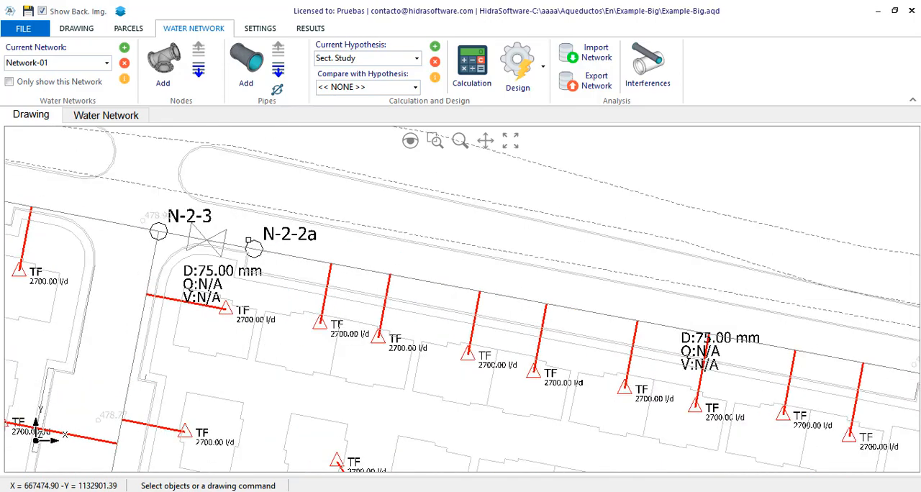
{"action": "left_click", "coordinate": [157, 231]}
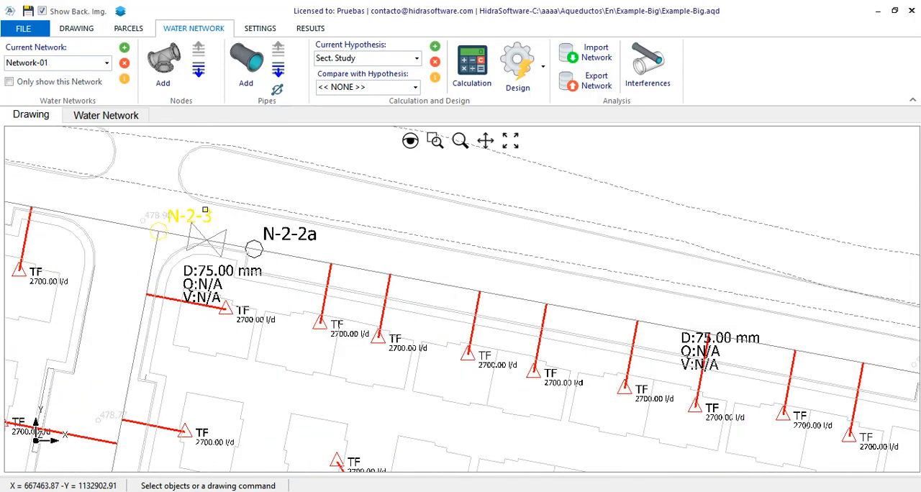
{"action": "double_click", "coordinate": [189, 216]}
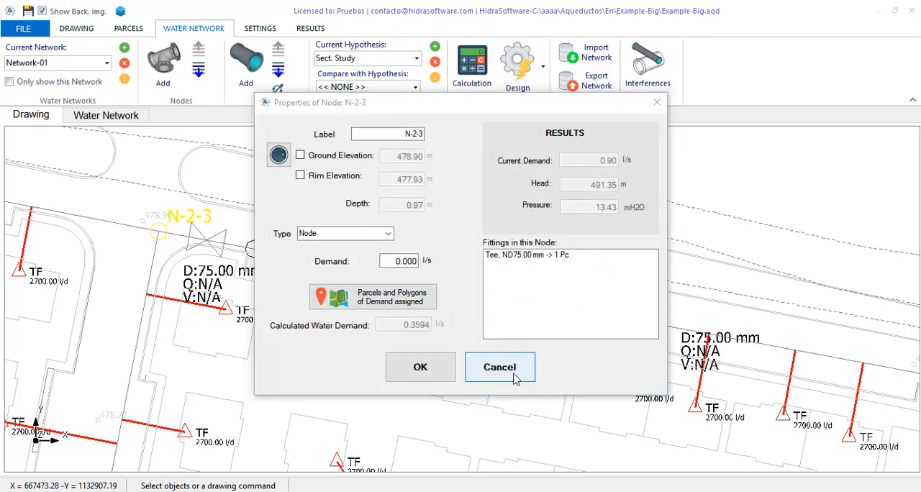
{"action": "left_click", "coordinate": [499, 366]}
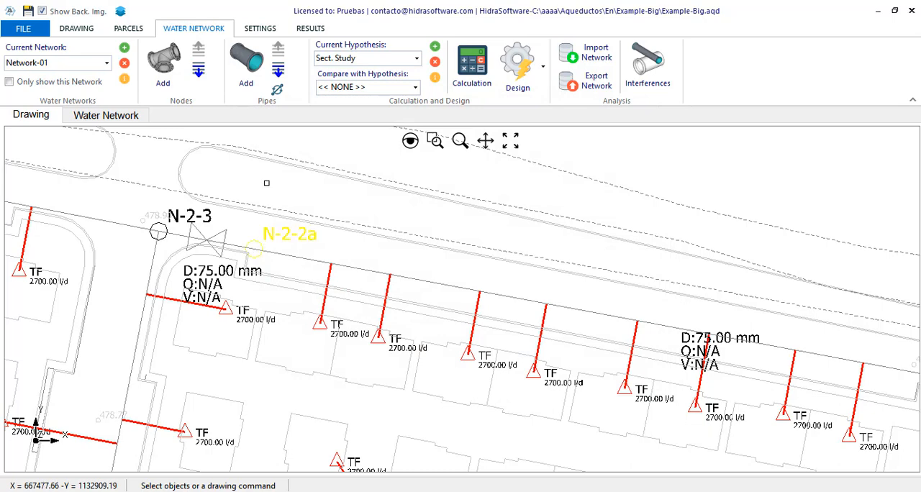
{"action": "double_click", "coordinate": [253, 249]}
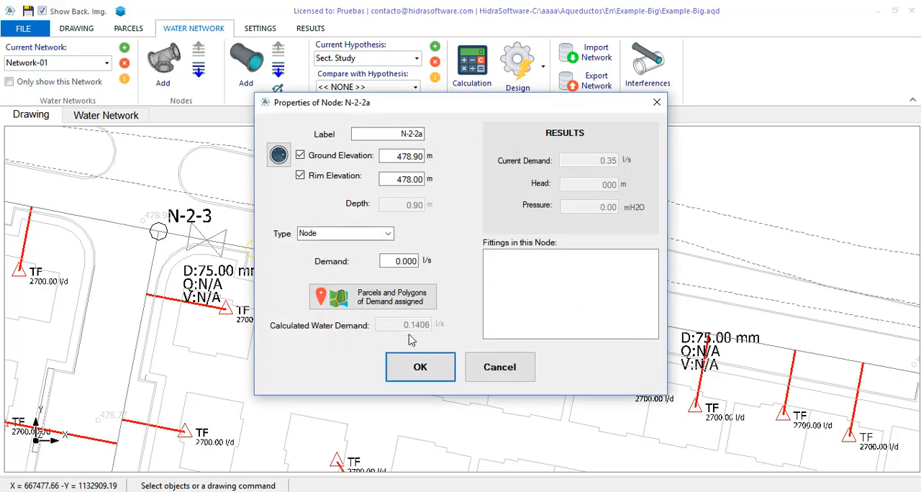
{"action": "left_click", "coordinate": [420, 367]}
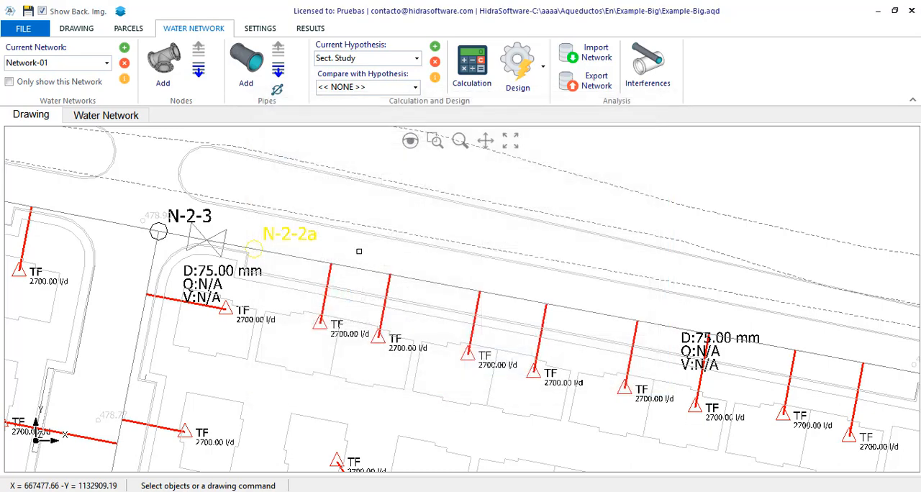
{"action": "left_click", "coordinate": [459, 140]}
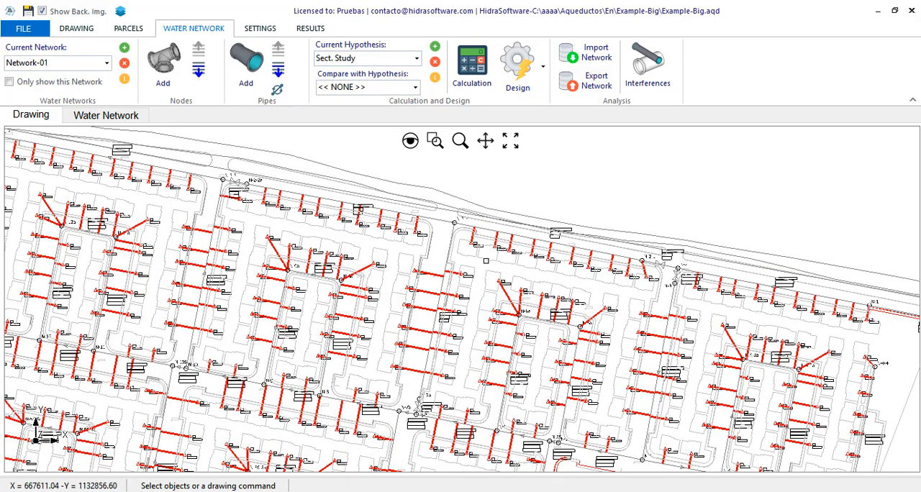
{"action": "mouse_move", "coordinate": [562, 220]}
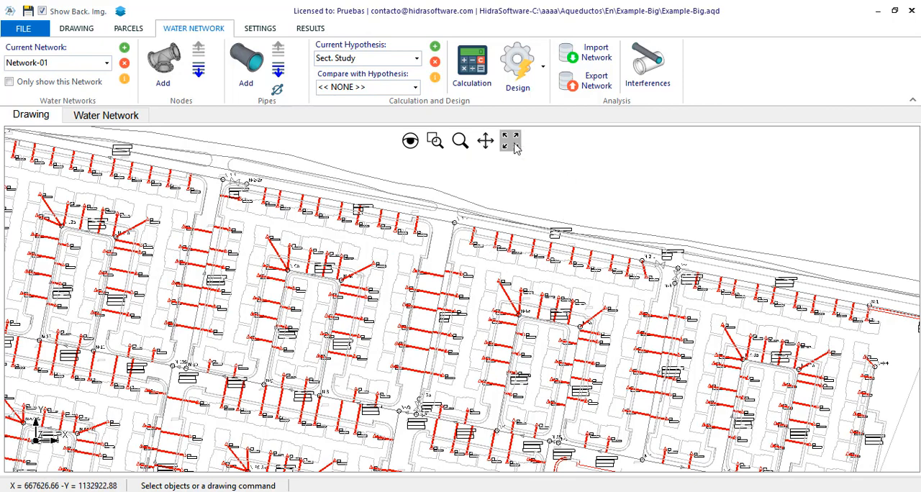
Fit the whole Example-Big network in view and save the project.
{"action": "left_click", "coordinate": [510, 140]}
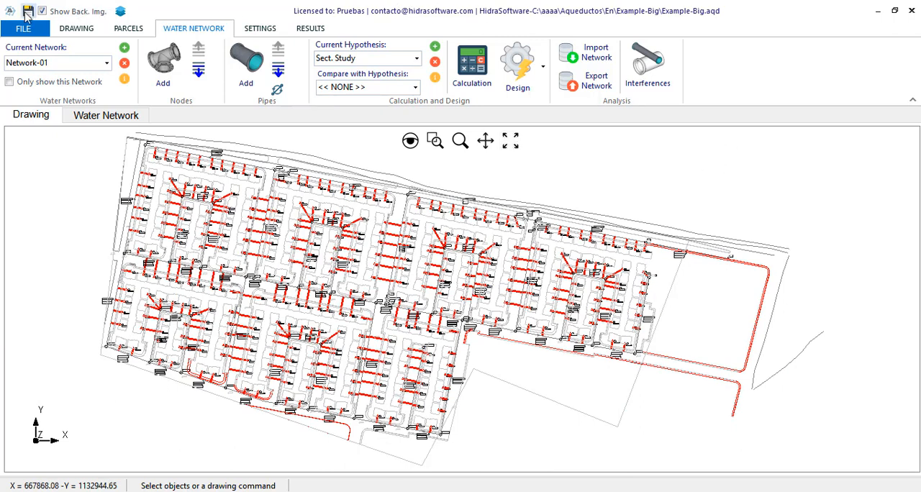
{"action": "left_click", "coordinate": [28, 11]}
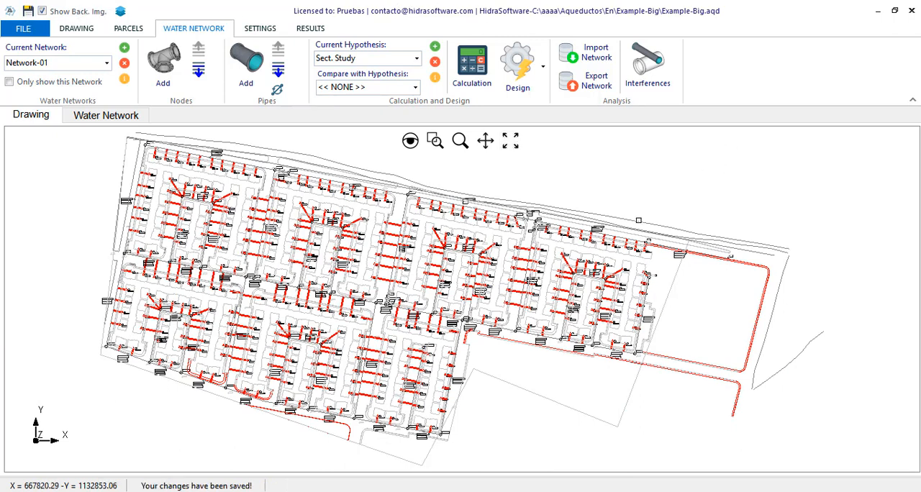